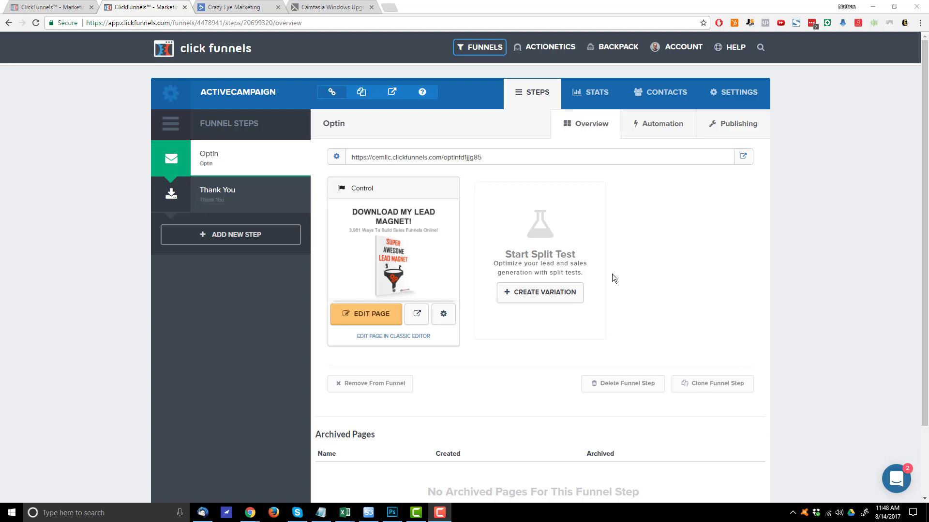
mouse_move(620, 369)
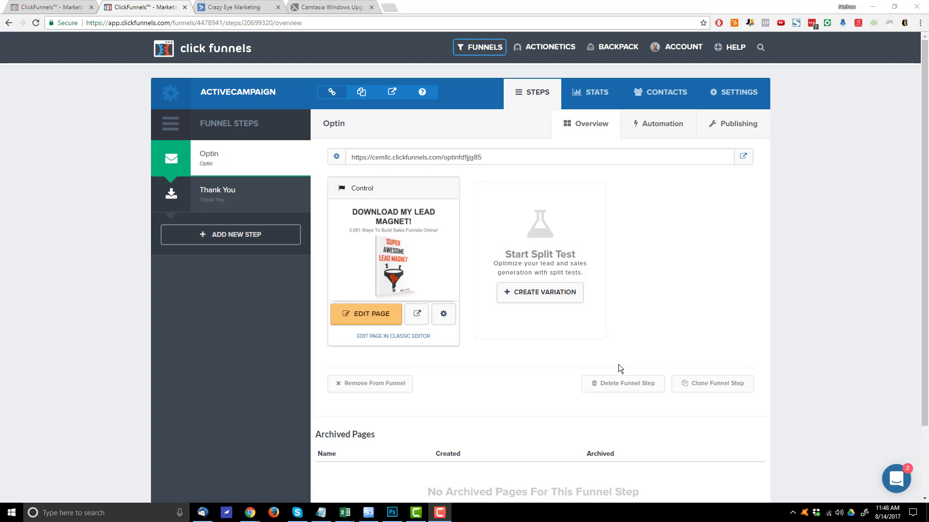
Step: Launch the editor for the Optin step's Control variation and review its fields and download button
left_click(366, 314)
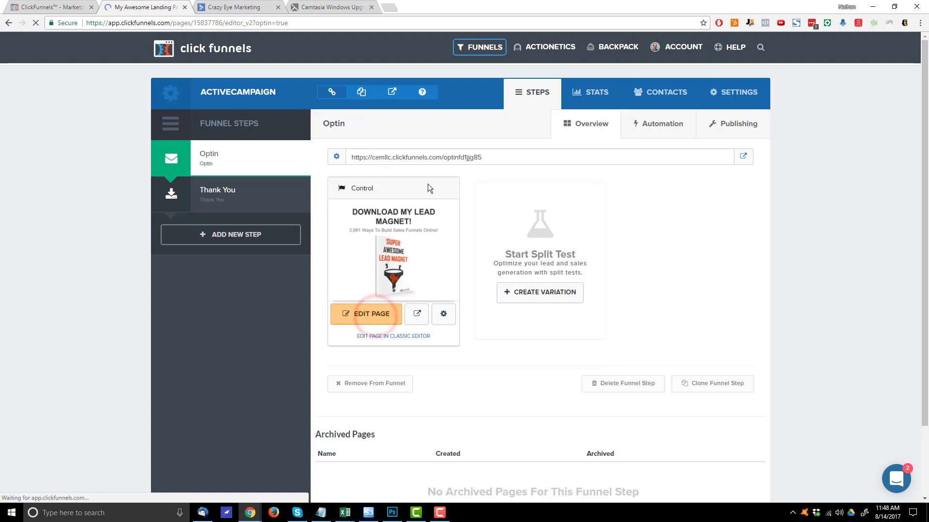
left_click(365, 314)
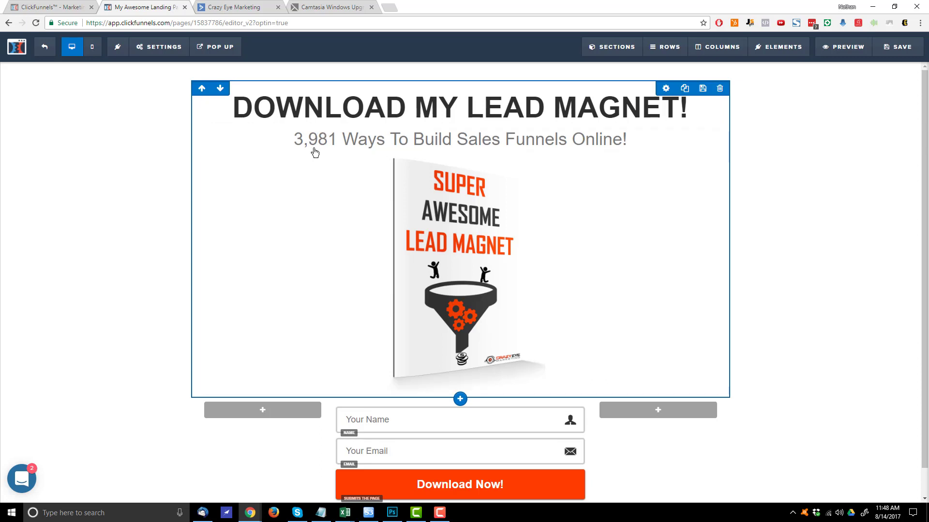
mouse_move(539, 154)
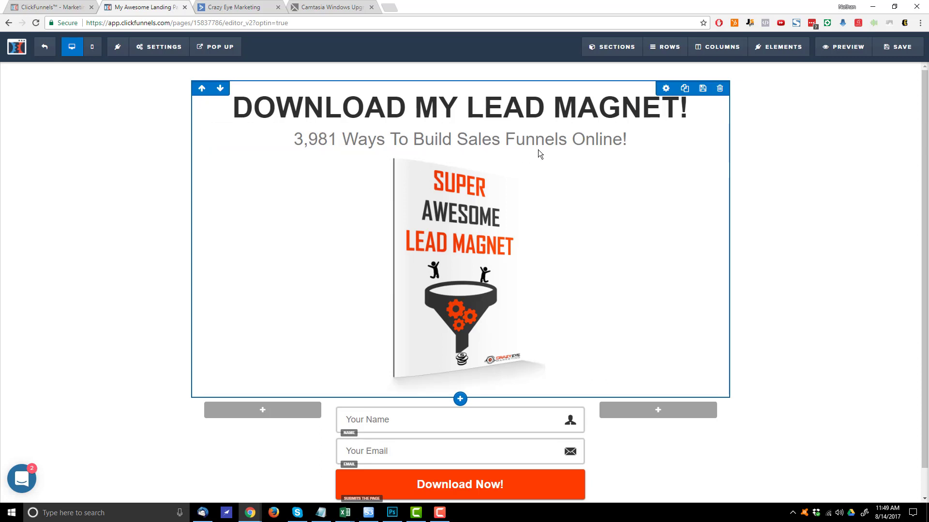
scroll("down", 3)
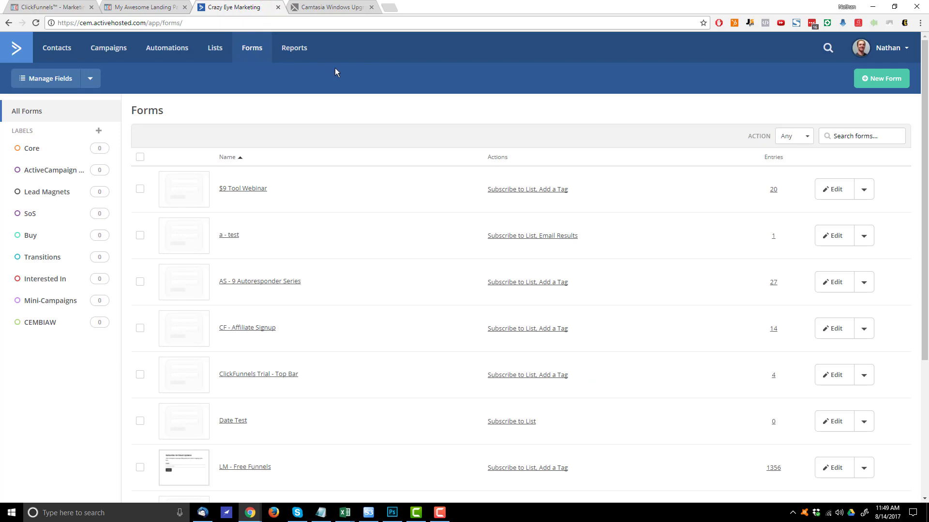
Step: Start a new form and name it 'ActiveCampaign ClickFunnels Demo'
left_click(881, 78)
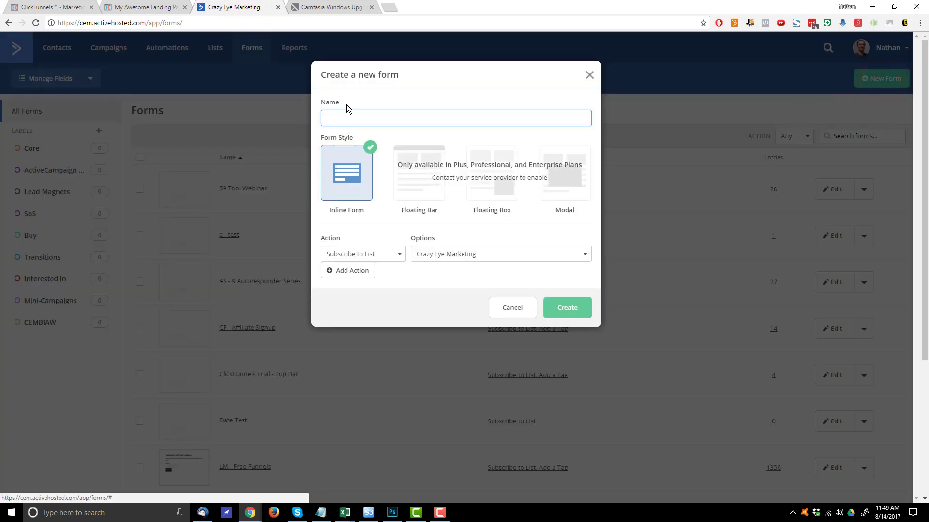
left_click(456, 117)
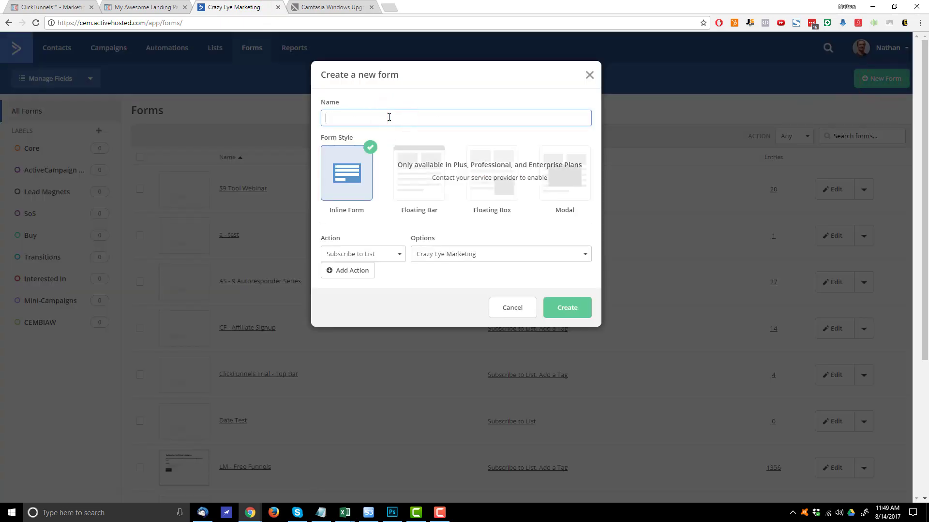
type("ActiveCampaign ClickFunnels Demo")
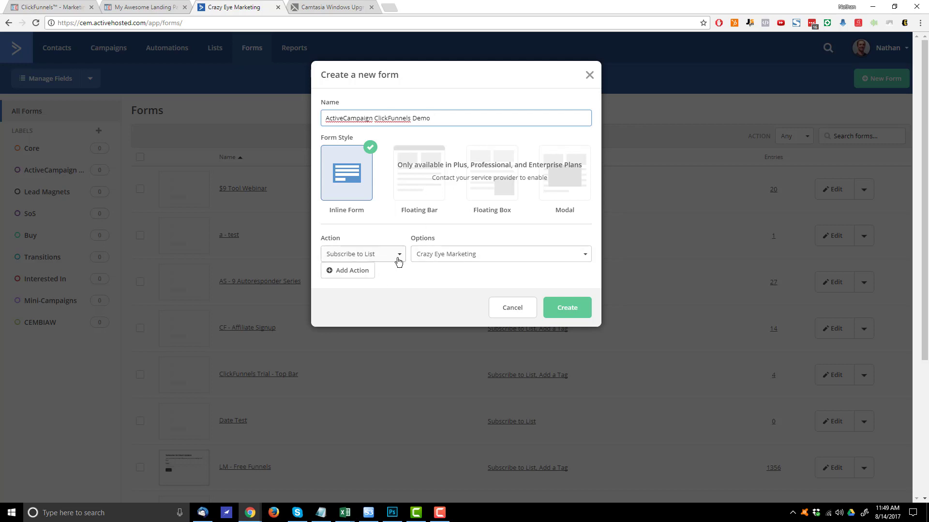
Step: Add an 'Add a Tag' action with the Pretend Lead Magnet tag, discard the extra action, and create the form
left_click(499, 254)
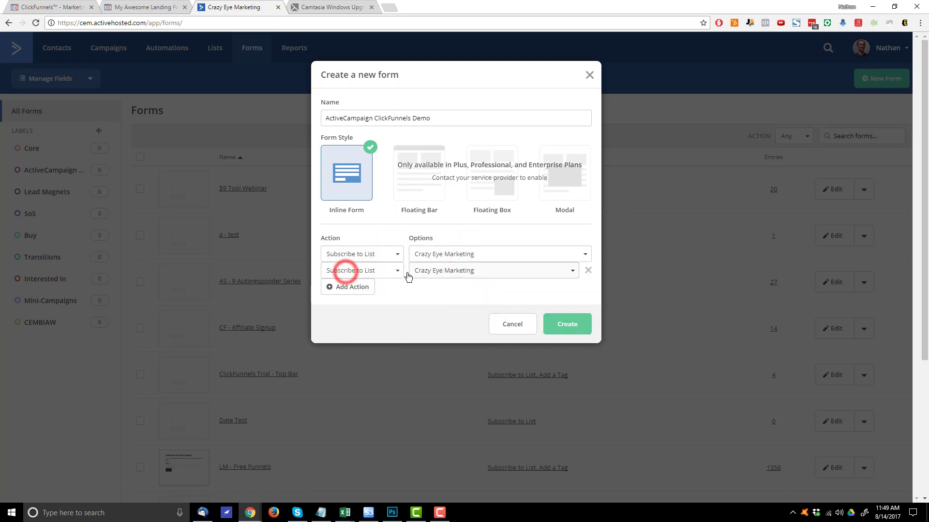
left_click(361, 269)
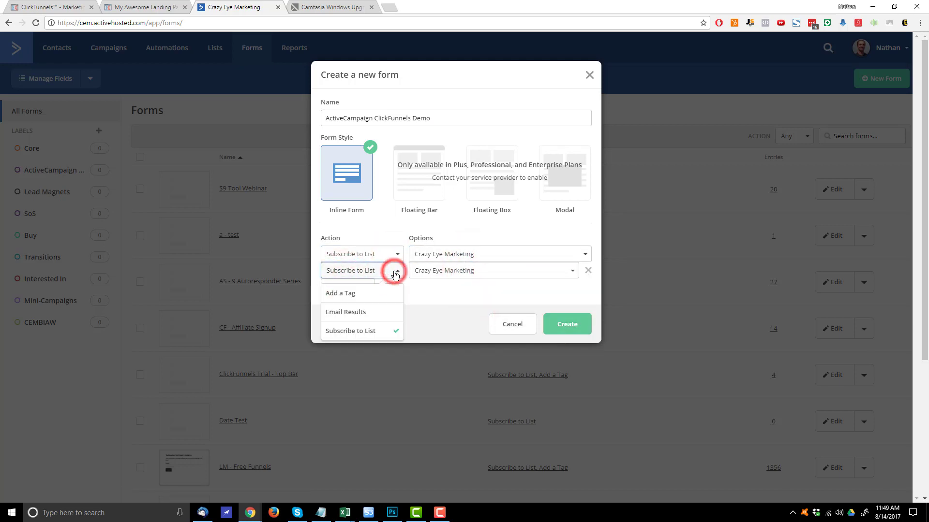
left_click(340, 292)
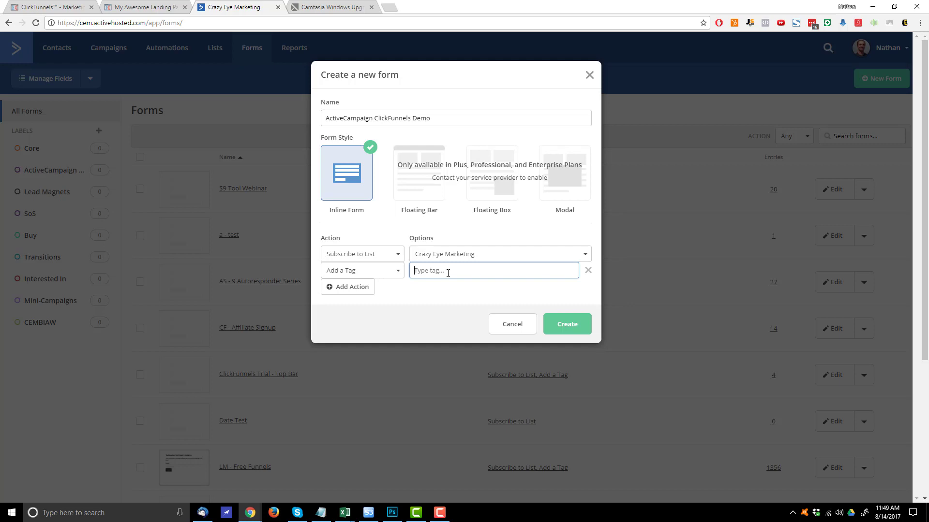
type("Pretend Lead Magnet")
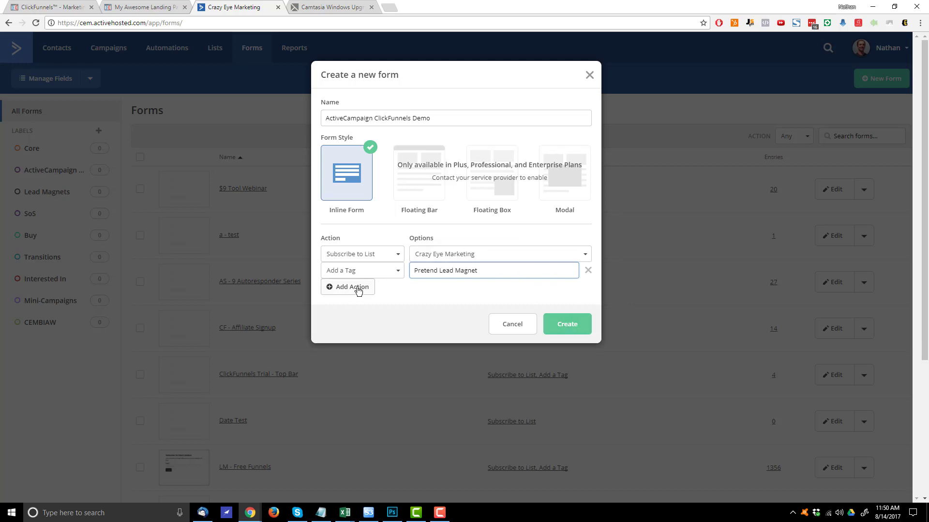
left_click(348, 289)
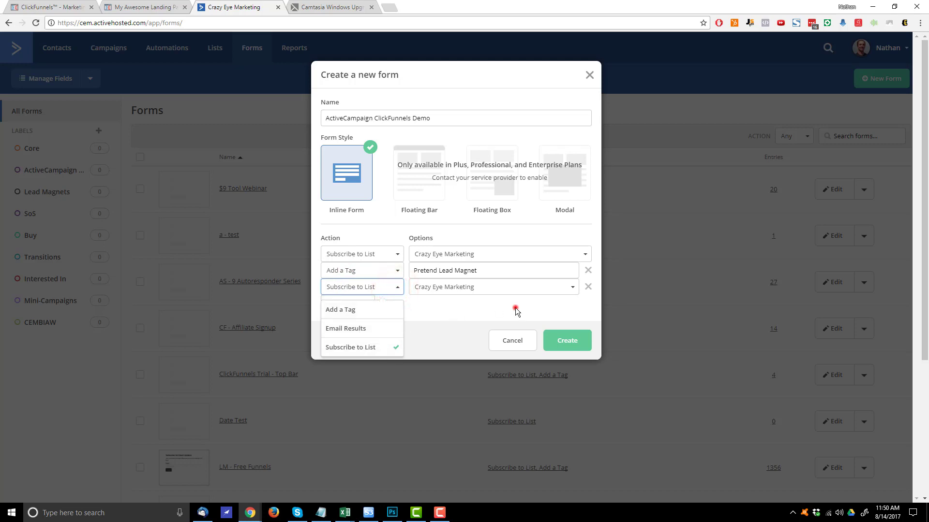
left_click(588, 287)
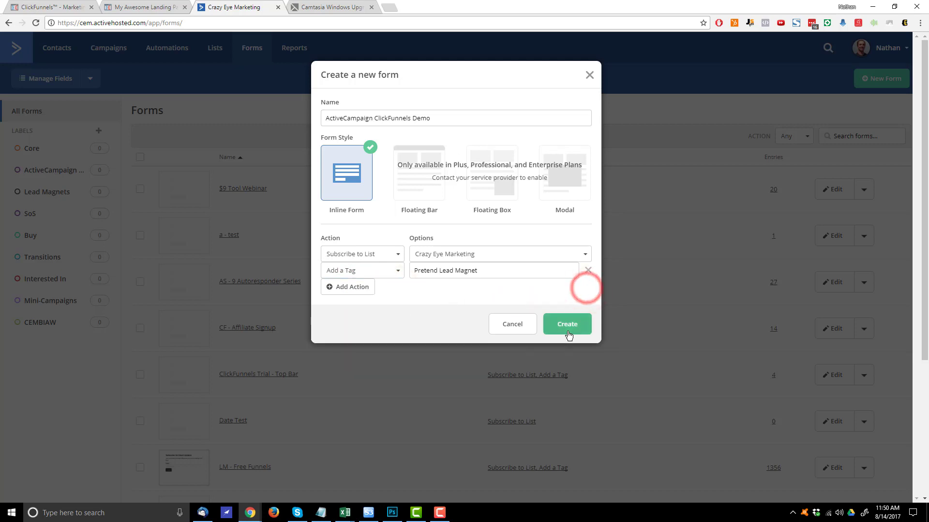
left_click(566, 324)
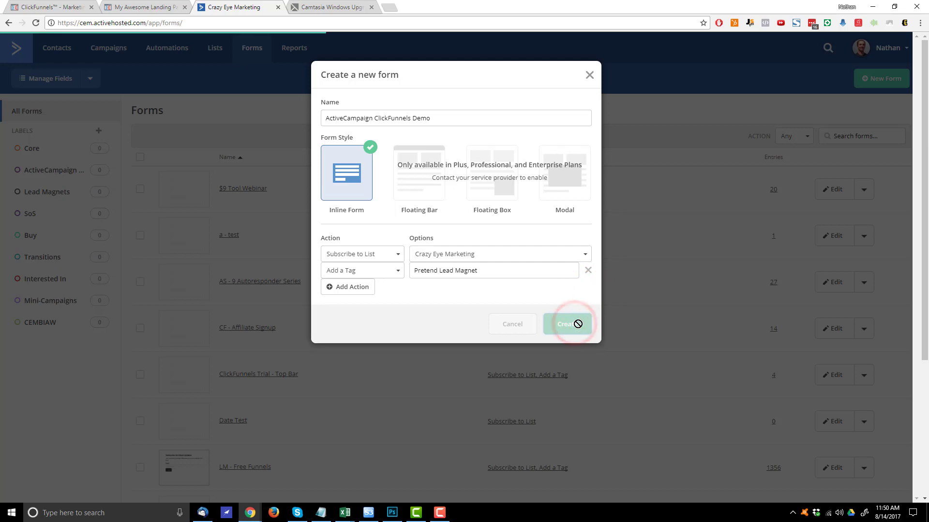
left_click(566, 324)
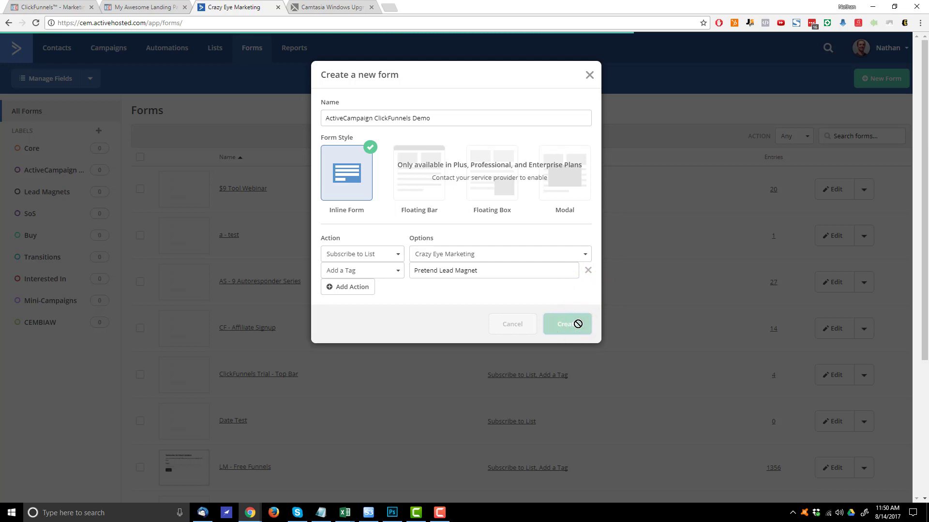
Step: In the form builder, inspect the Email field and Standard fields, then show the Style settings
left_click(566, 324)
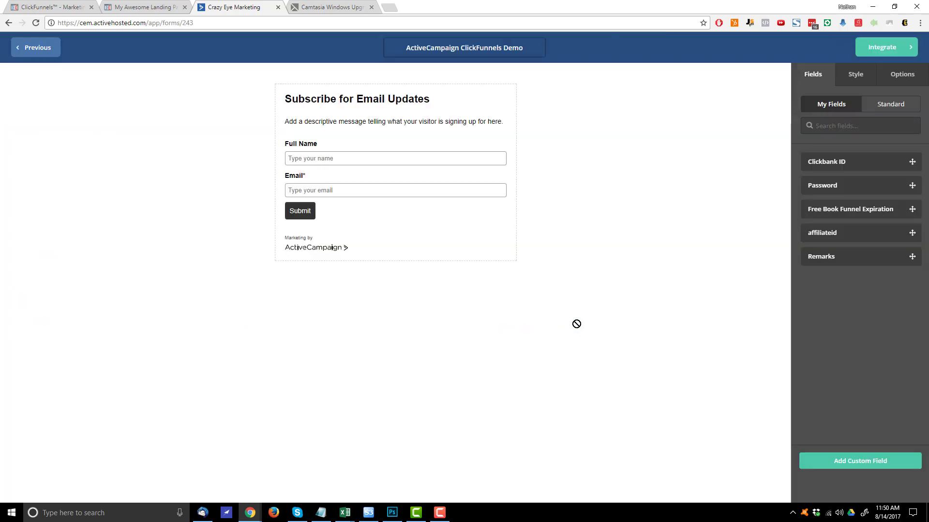
mouse_move(754, 272)
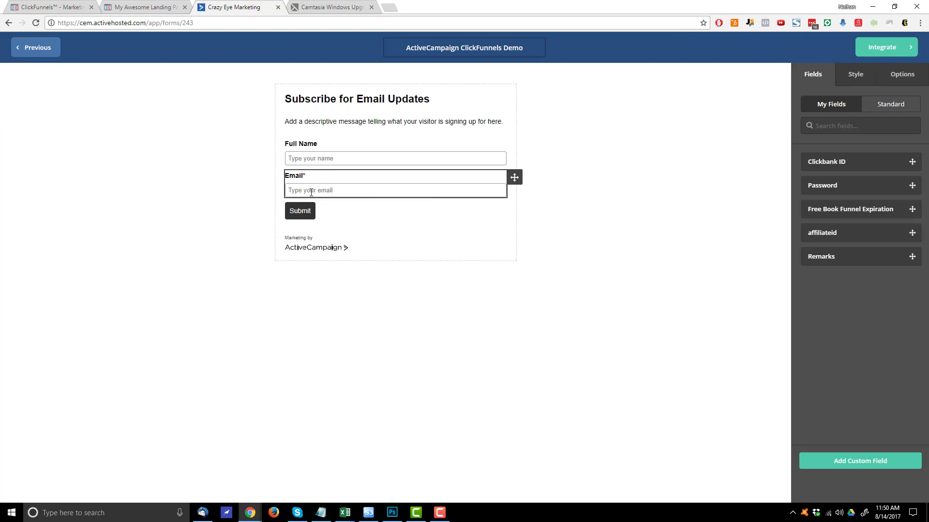
left_click(890, 103)
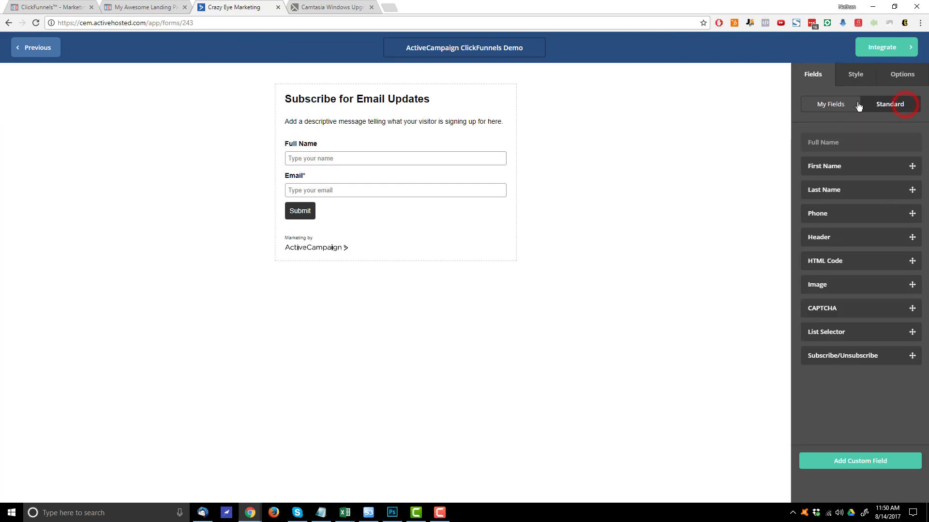
left_click(830, 103)
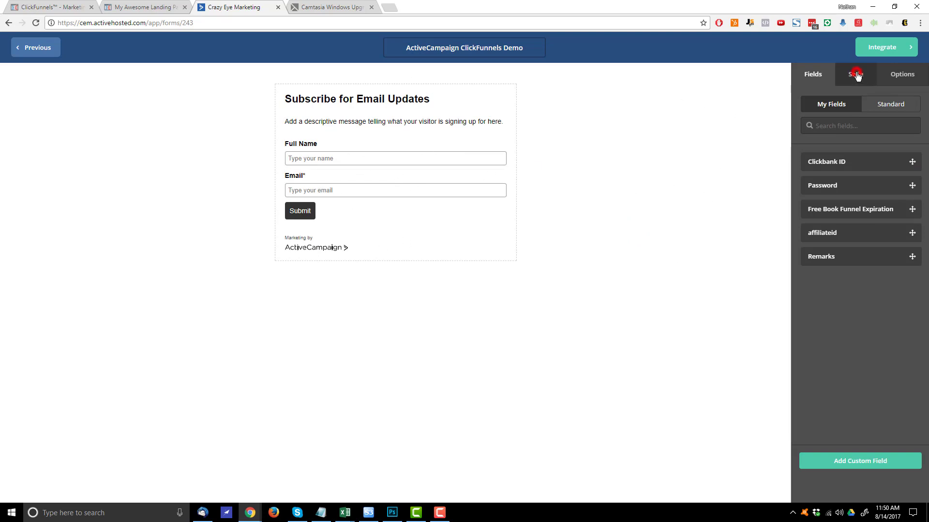
left_click(855, 74)
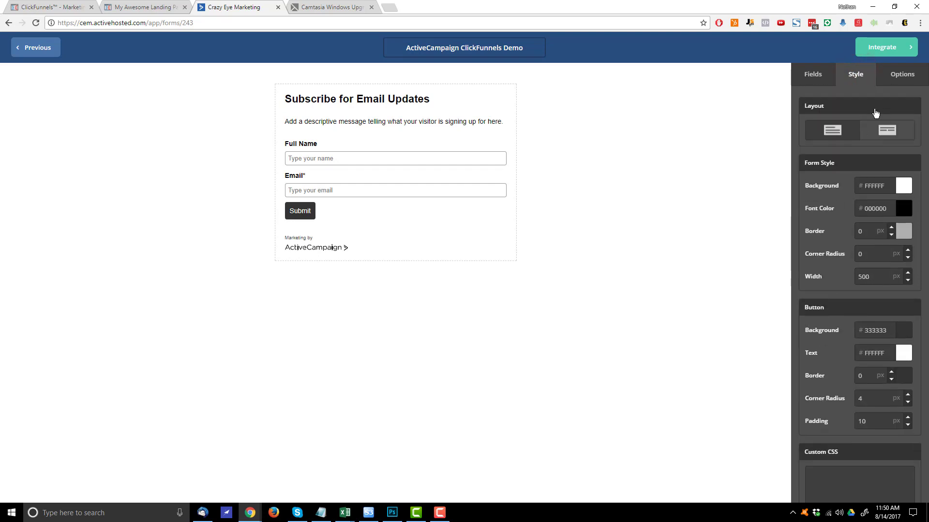
Step: Set the form's On Submit behaviour to Open URL and focus the address field
left_click(901, 74)
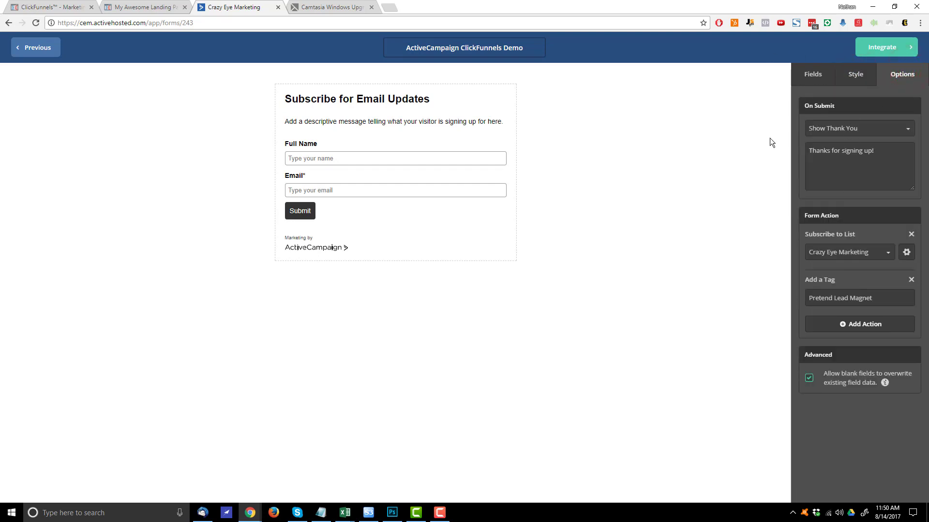
mouse_move(816, 126)
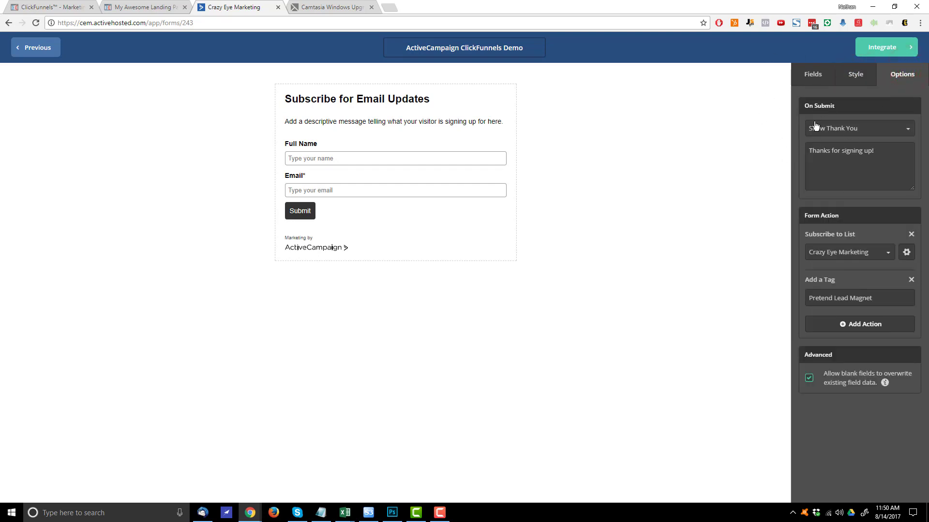
left_click(858, 128)
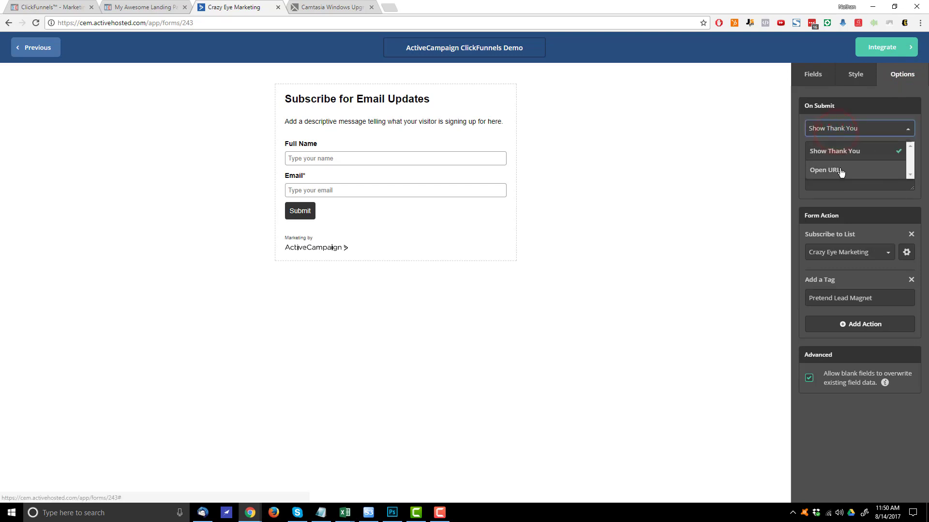
left_click(824, 170)
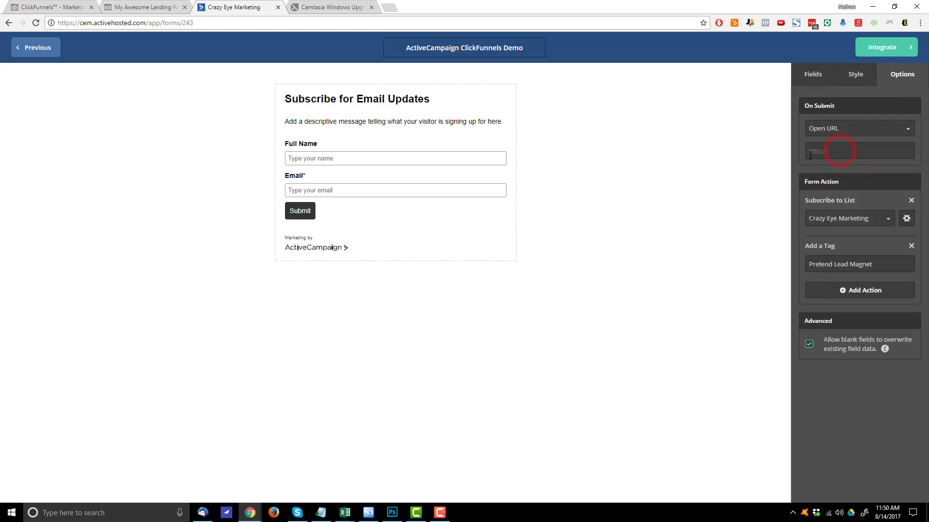
Step: Copy the Thank You step URL from ClickFunnels and paste it as the form's redirect address
left_click(143, 7)
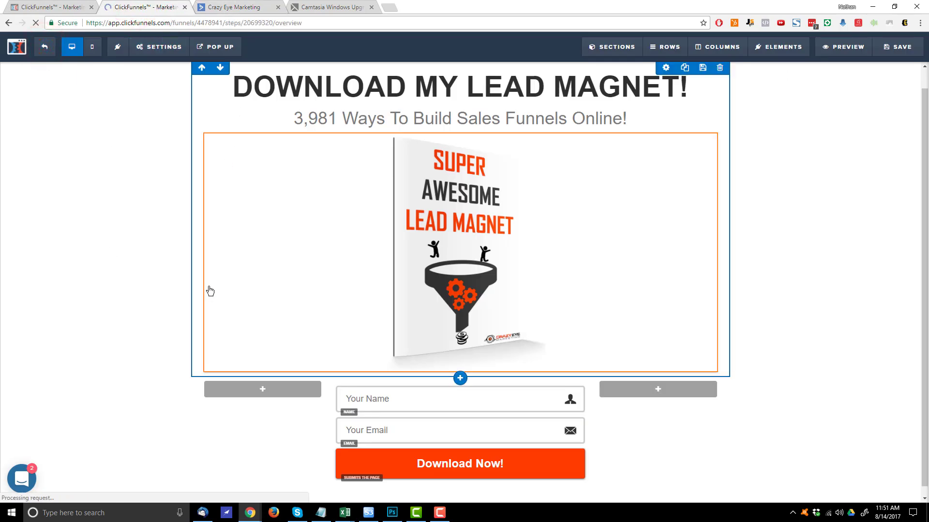
left_click(224, 203)
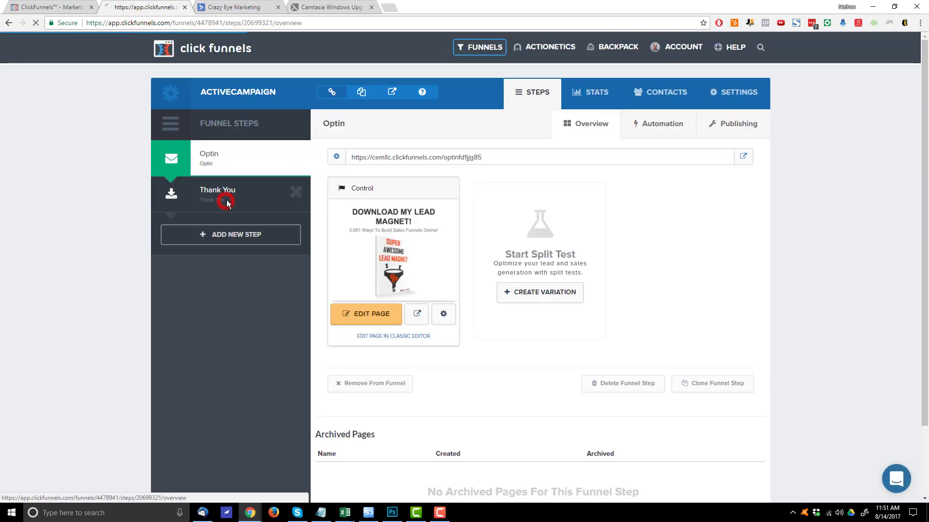
left_click(231, 194)
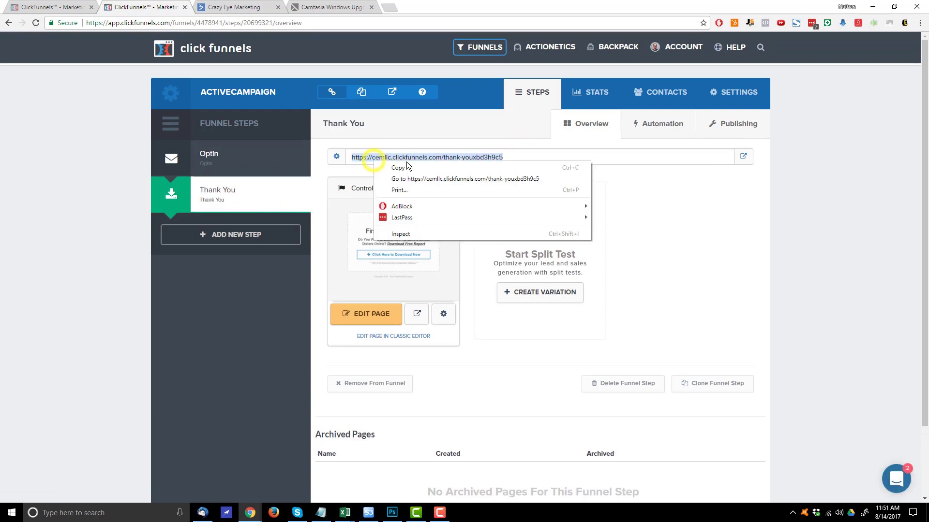
left_click(237, 8)
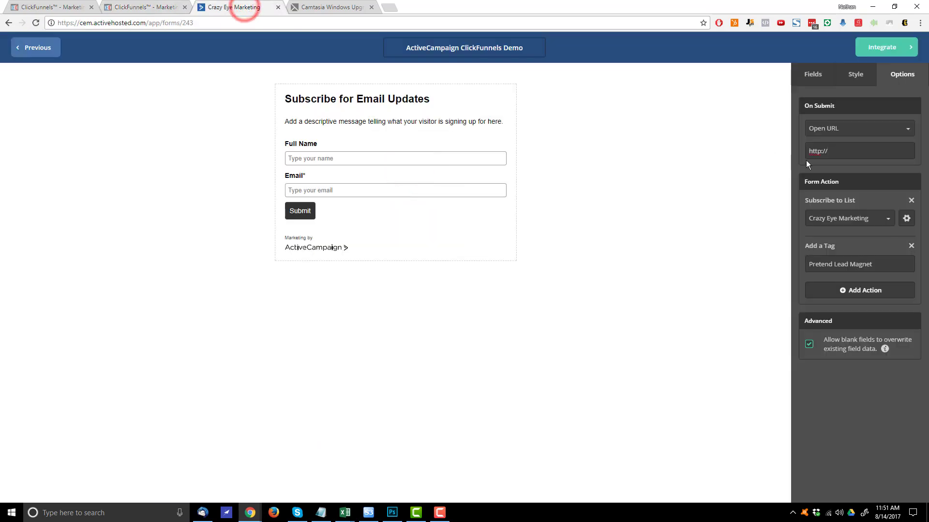
type("kfunnels.com/thank-youxbd3h9c5")
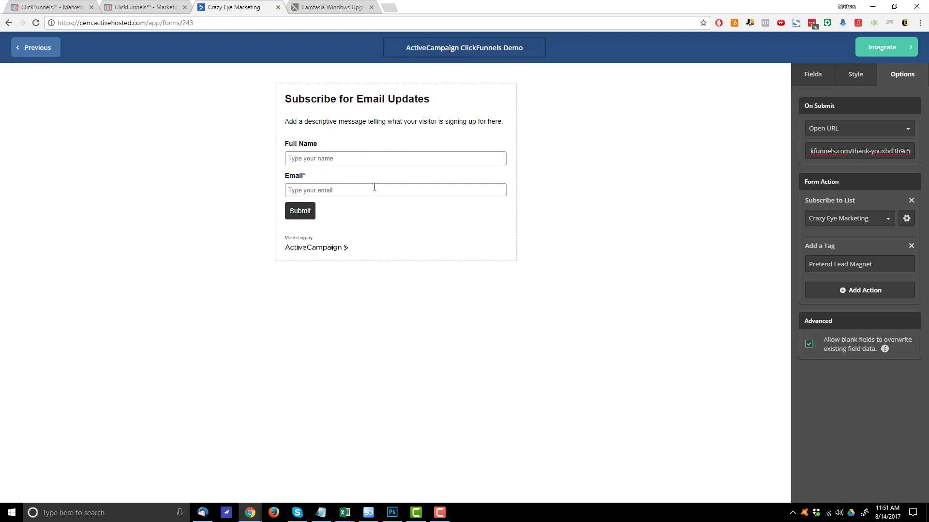
mouse_move(324, 226)
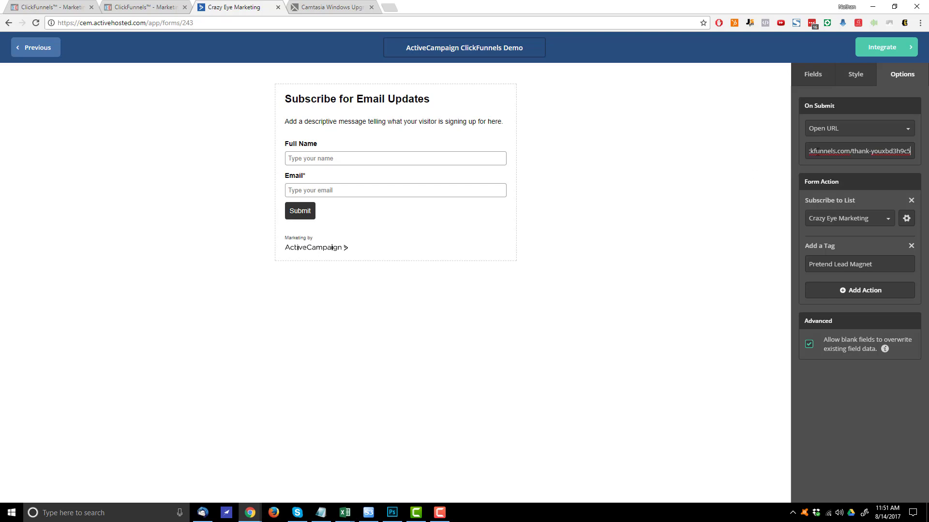
mouse_move(807, 196)
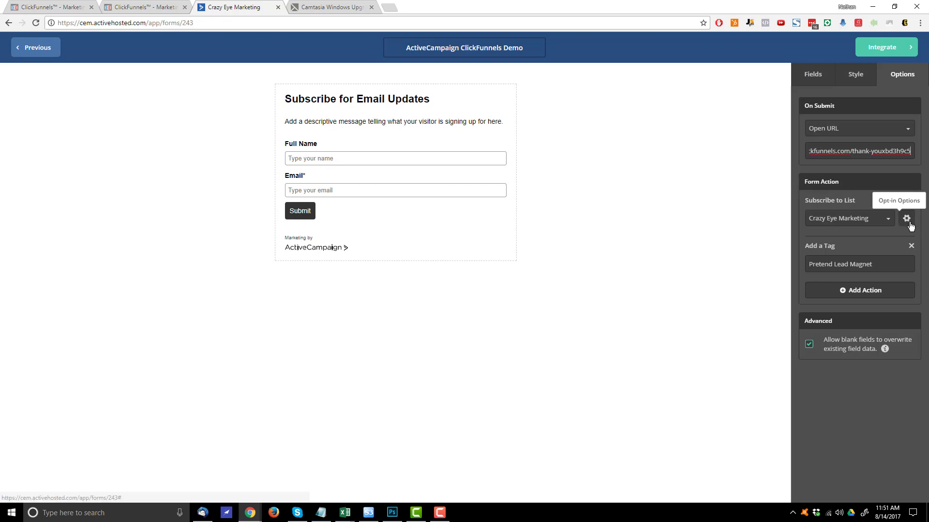
Step: Turn Opt-in Confirmation off for the list, save, and disallow blank fields overwriting existing data
left_click(906, 218)
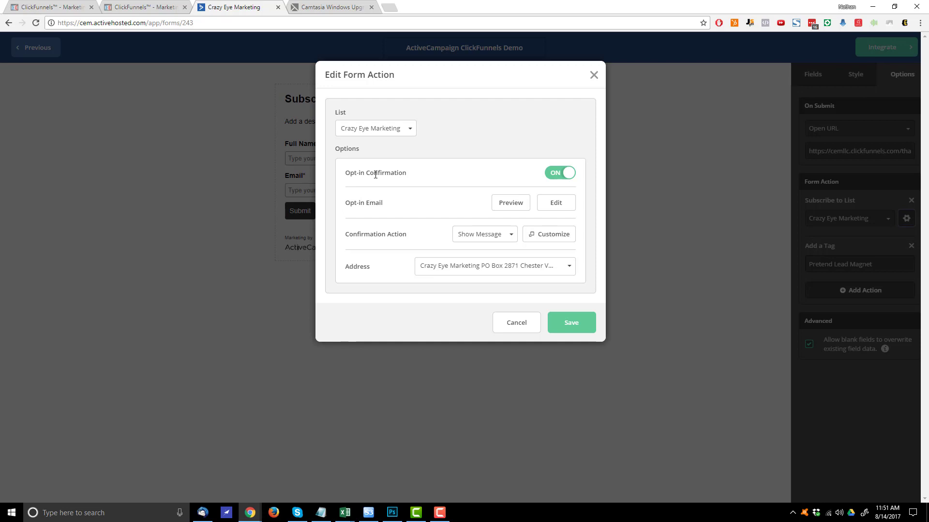
left_click(559, 172)
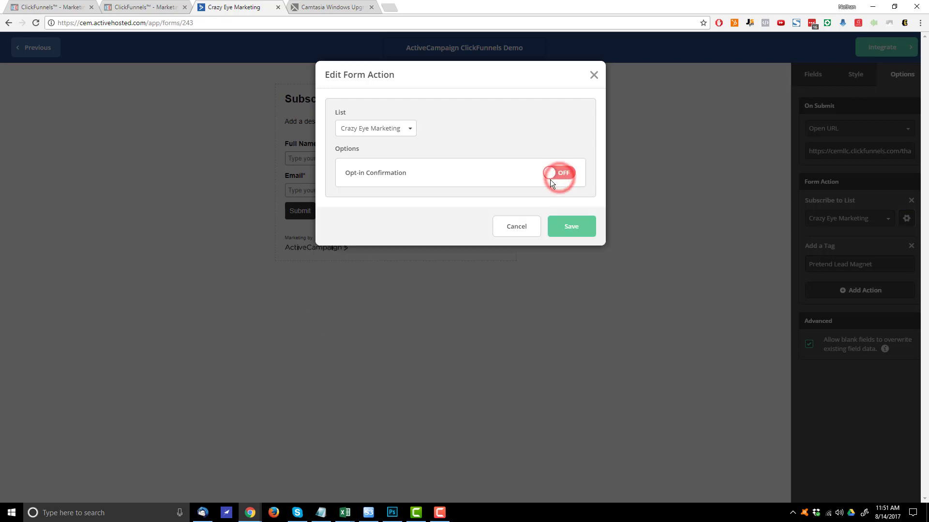
left_click(571, 227)
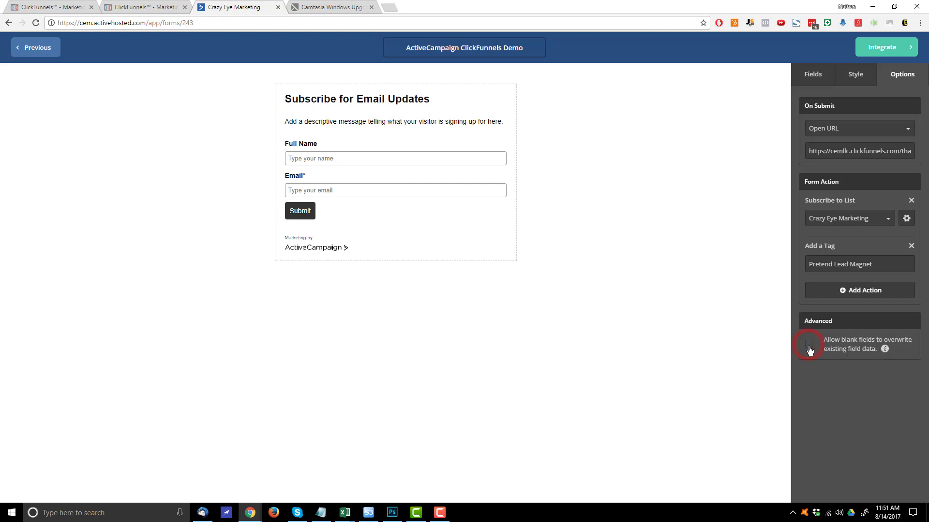
left_click(810, 345)
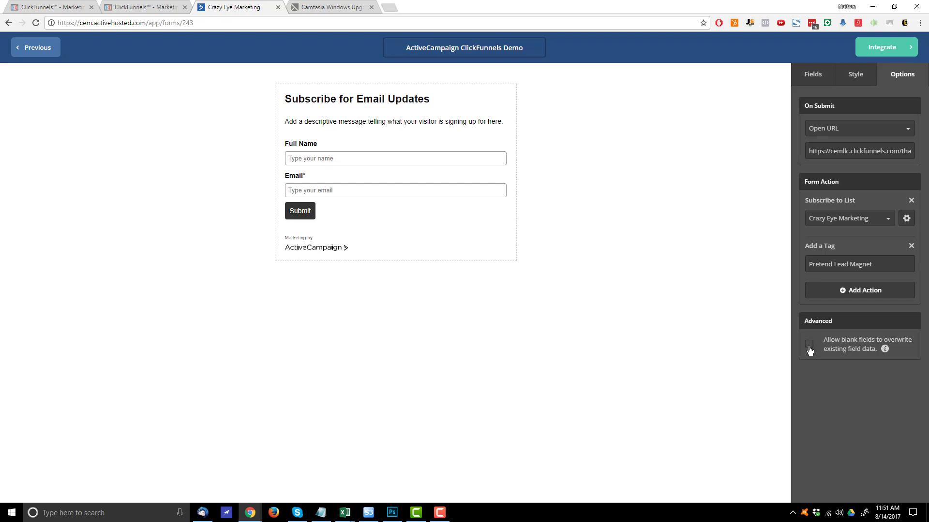
mouse_move(672, 272)
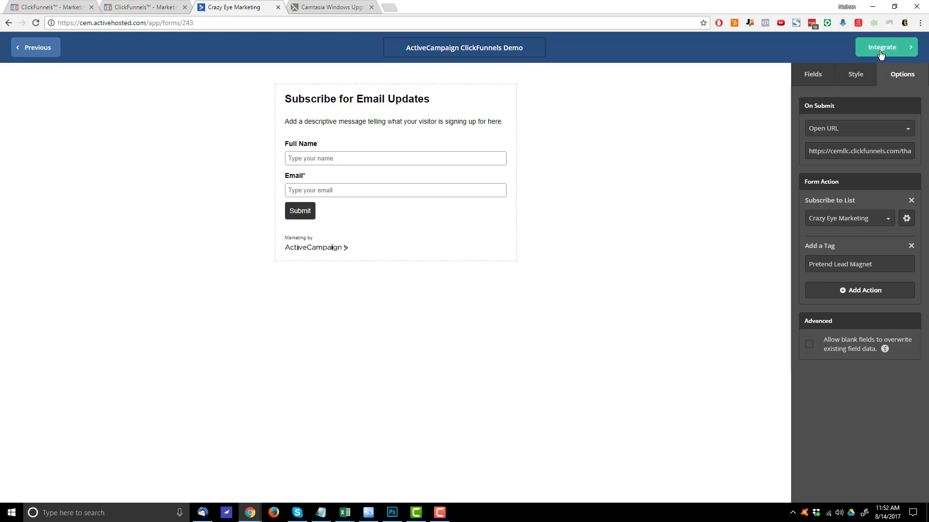
Step: Bring up the Integrate Your Form page with the embed codes
left_click(882, 46)
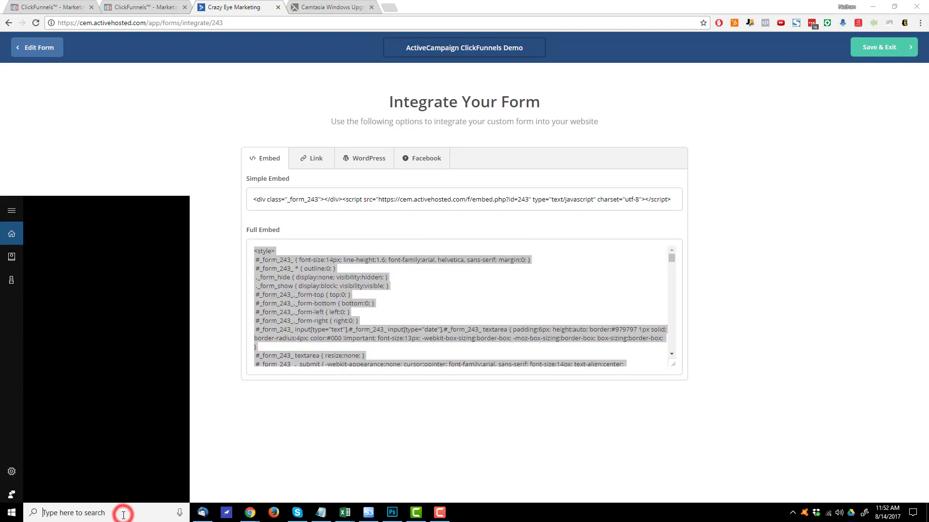
Step: Launch Notepad, paste the Full Embed code, isolate the <form> markup, and return to ClickFunnels
type("notepad")
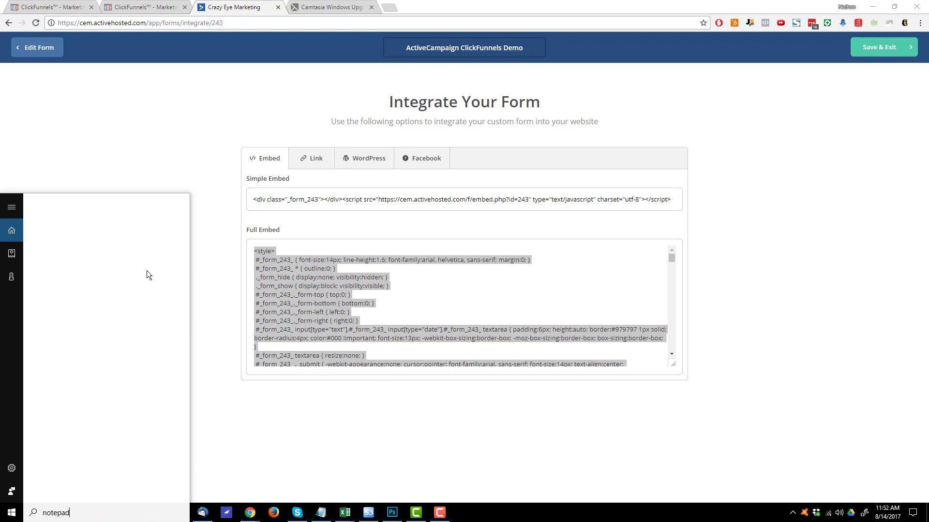
mouse_move(97, 295)
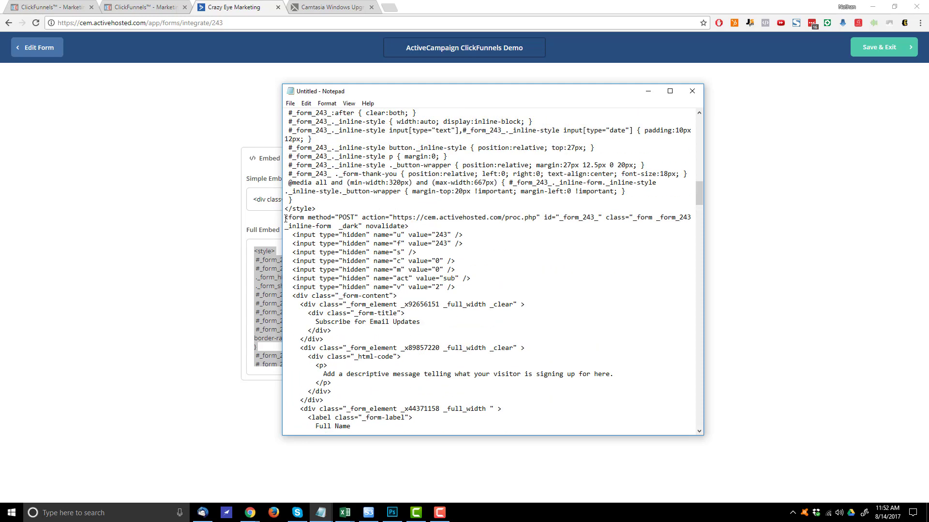
scroll("down", 3)
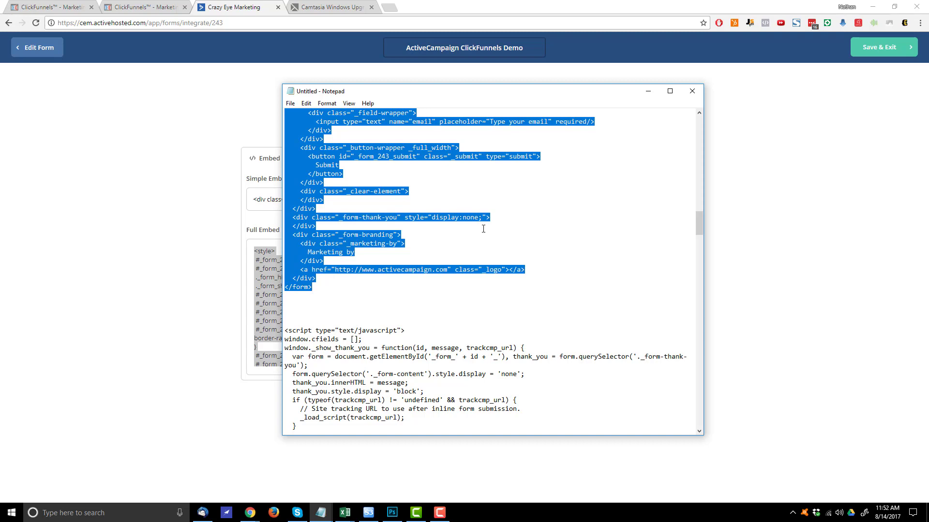
left_click(143, 8)
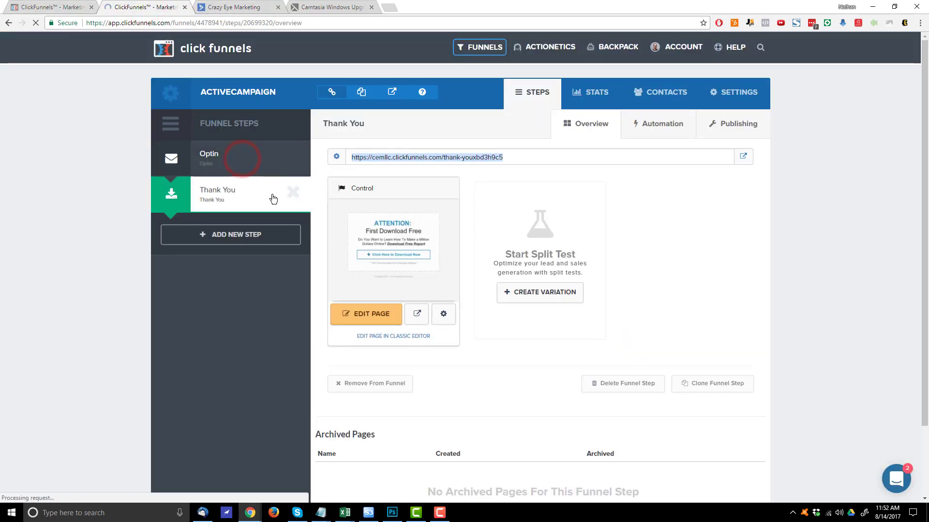
Step: Edit the Optin step's landing page and bring up its Settings menu
left_click(208, 158)
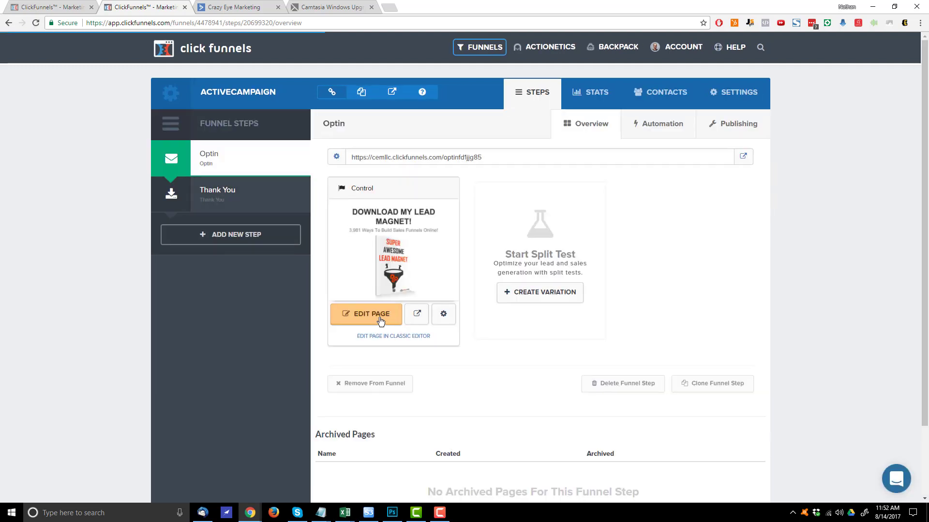
left_click(366, 314)
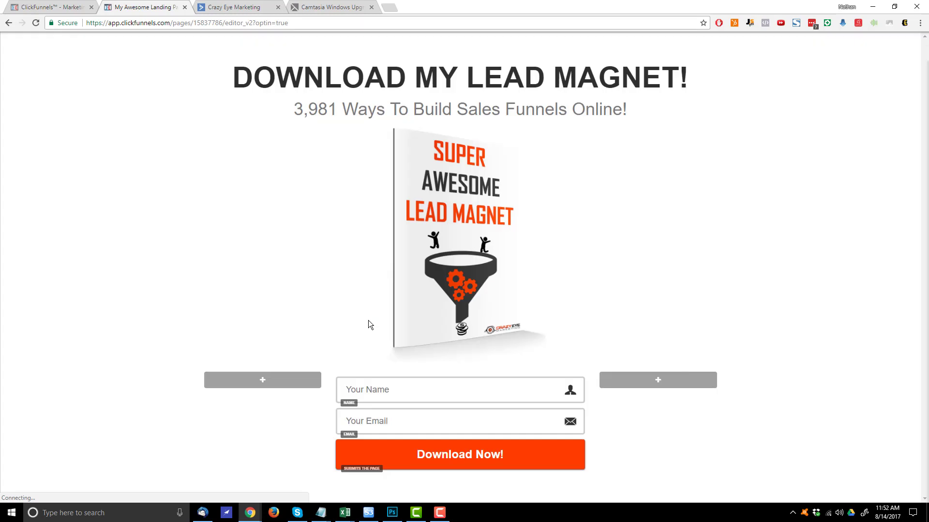
left_click(164, 47)
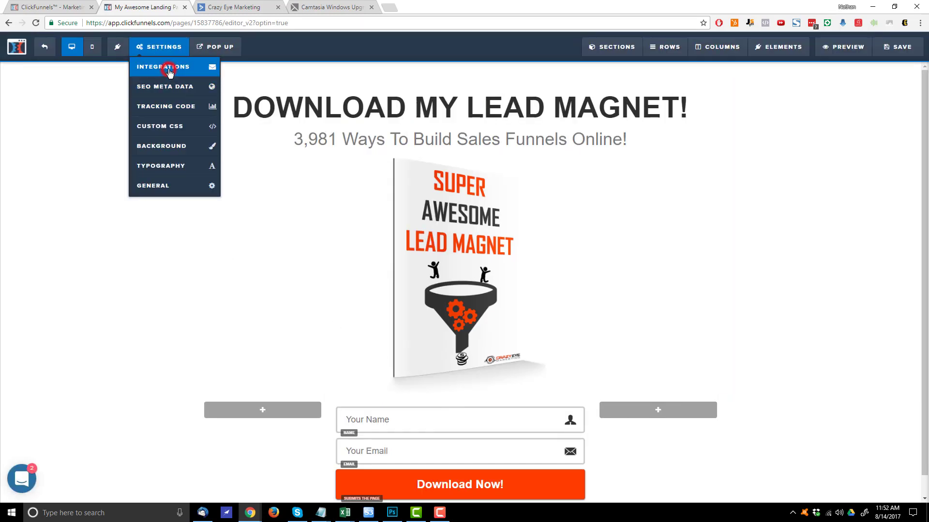
Step: In Email Integration, choose the HTML Form integration with Integrate Existing Form, then parse and save the pasted code
left_click(167, 66)
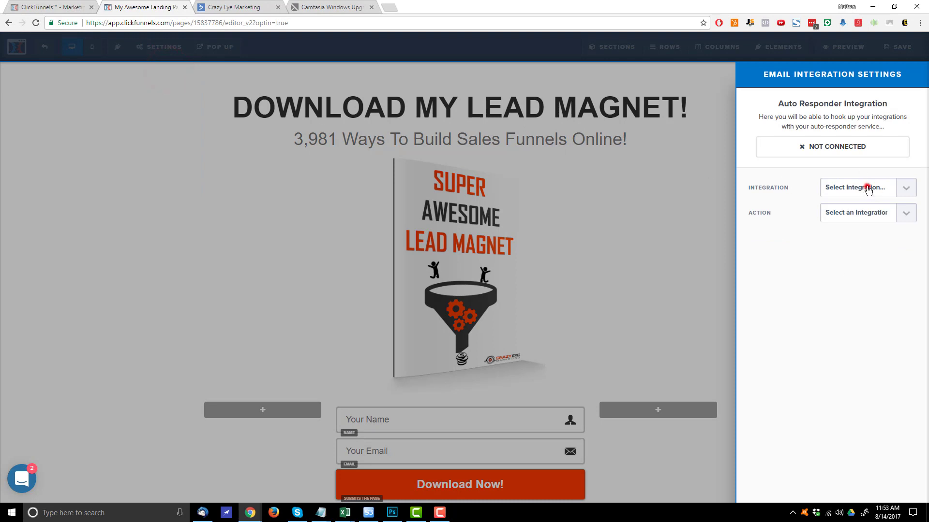
left_click(867, 188)
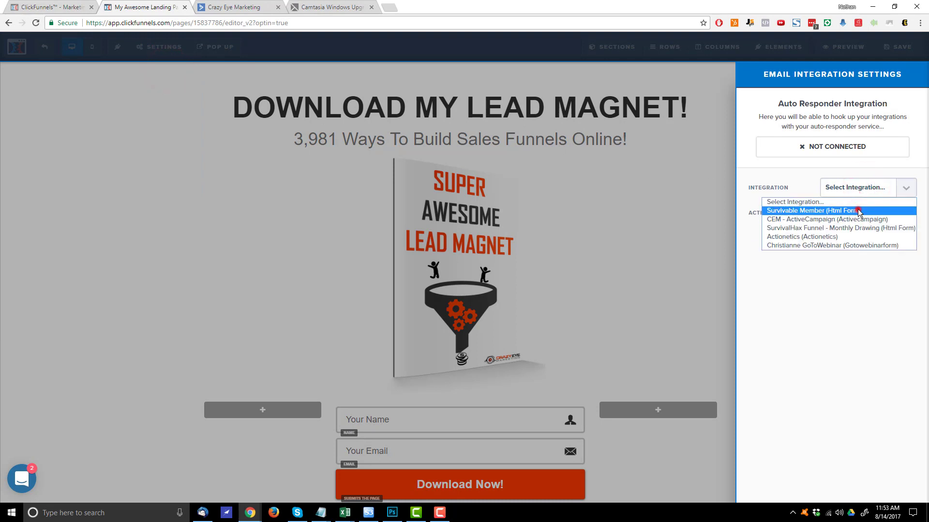
left_click(812, 210)
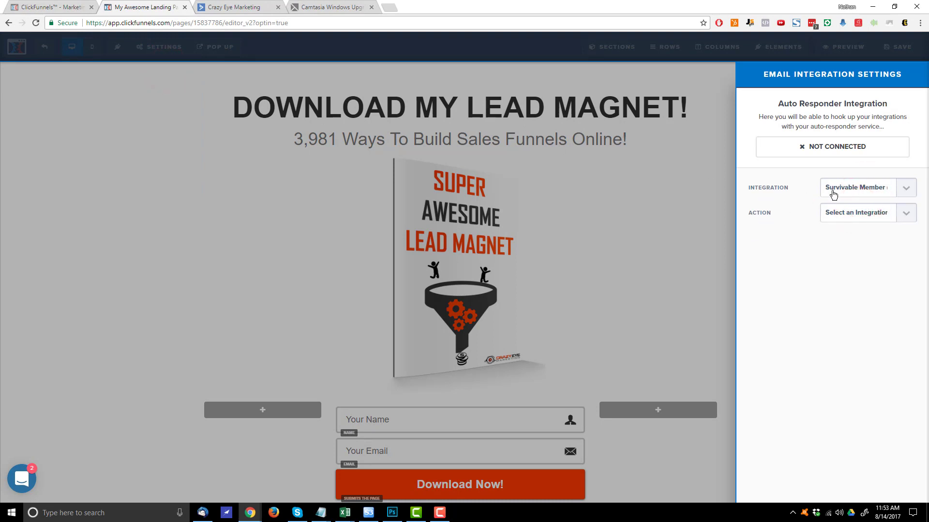
mouse_move(843, 201)
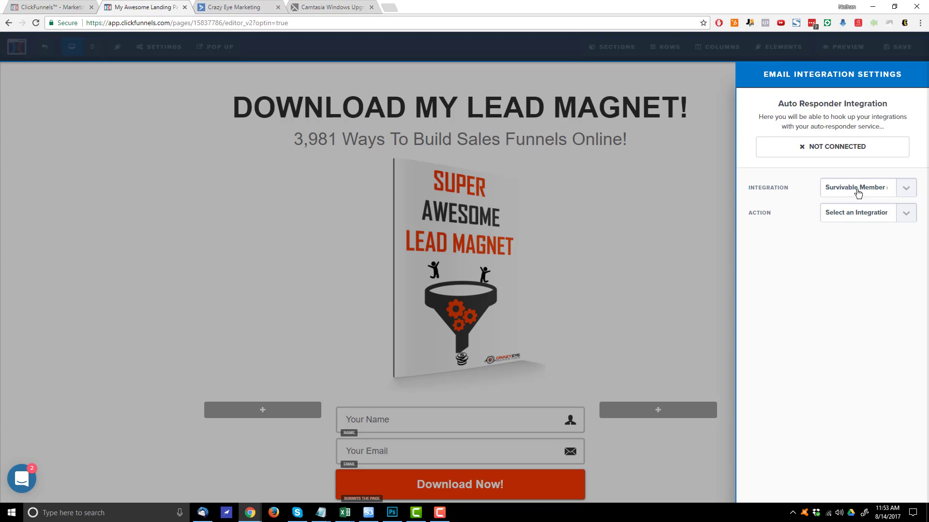
left_click(856, 213)
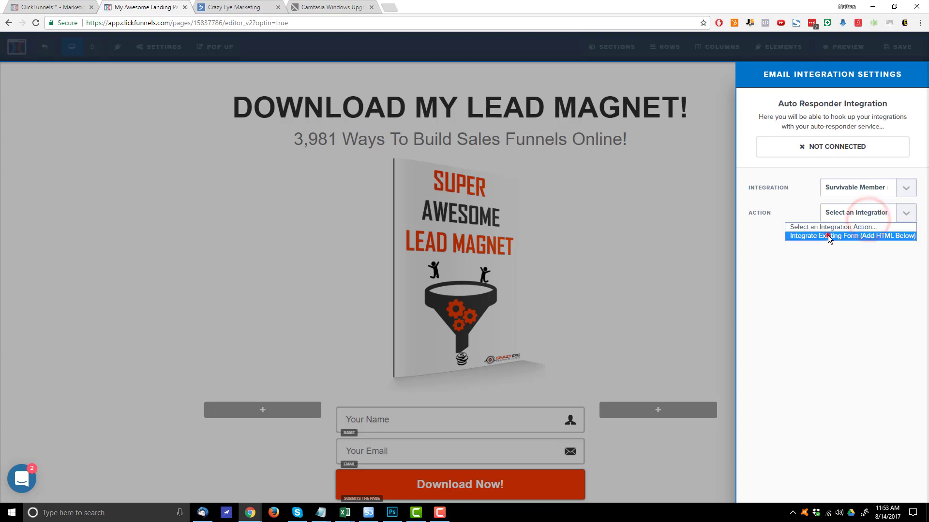
left_click(850, 235)
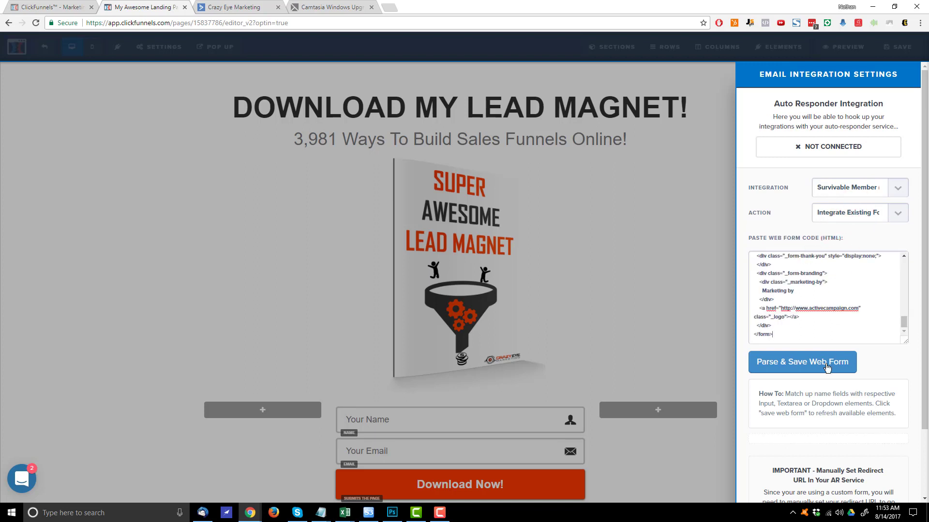
left_click(801, 361)
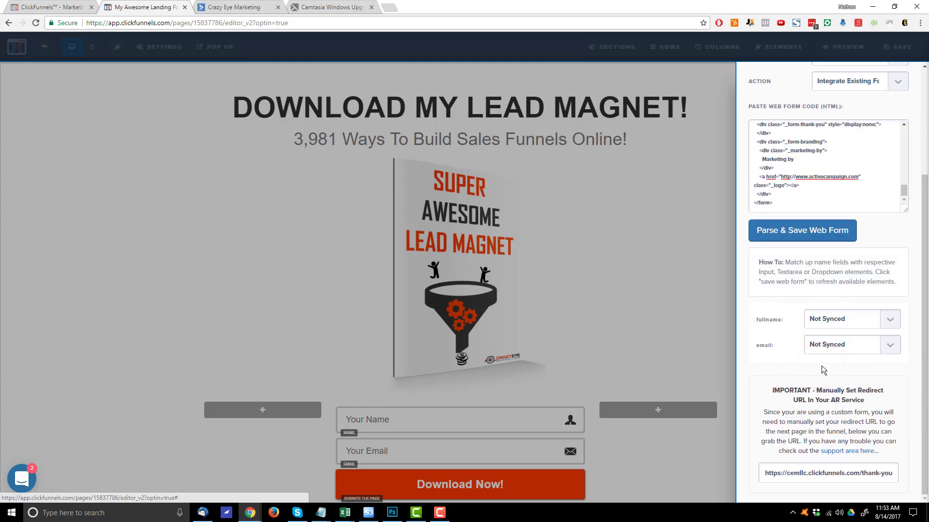
mouse_move(761, 329)
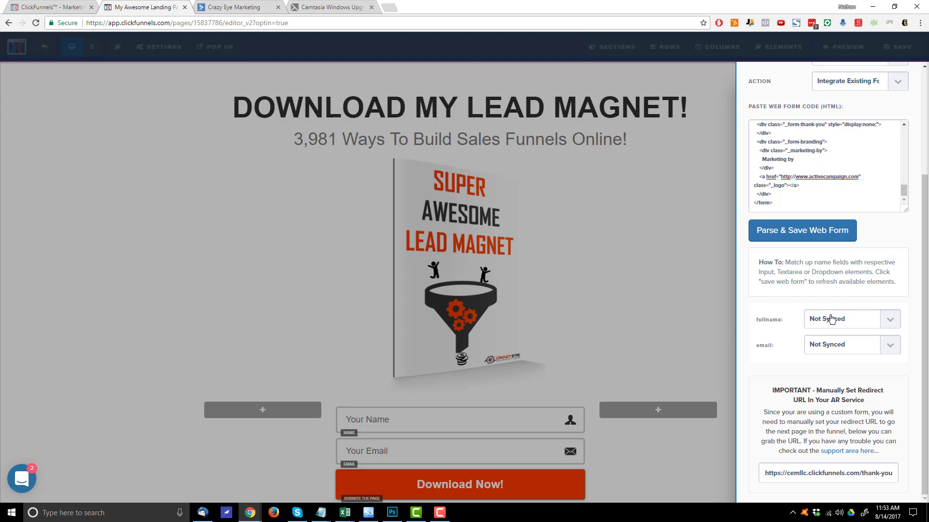
Step: Map fullname to the name field and email to the email field
left_click(850, 318)
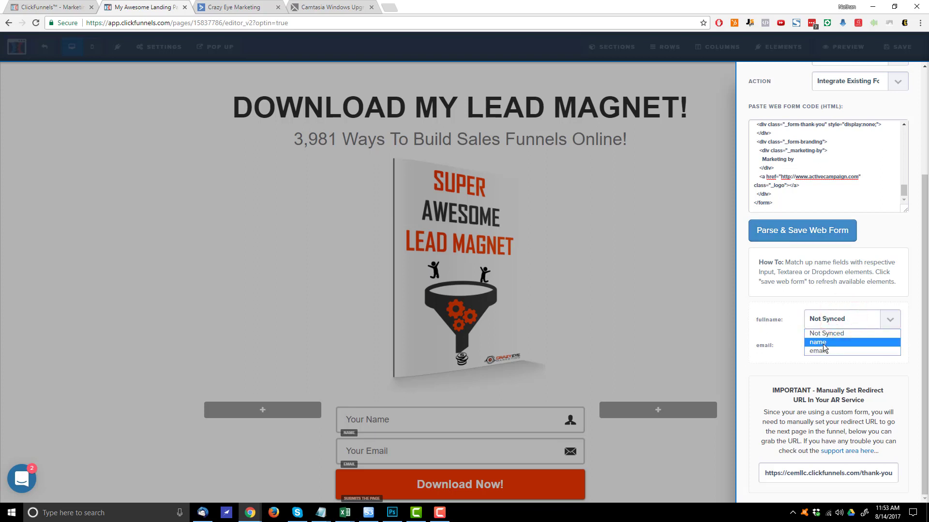
left_click(818, 342)
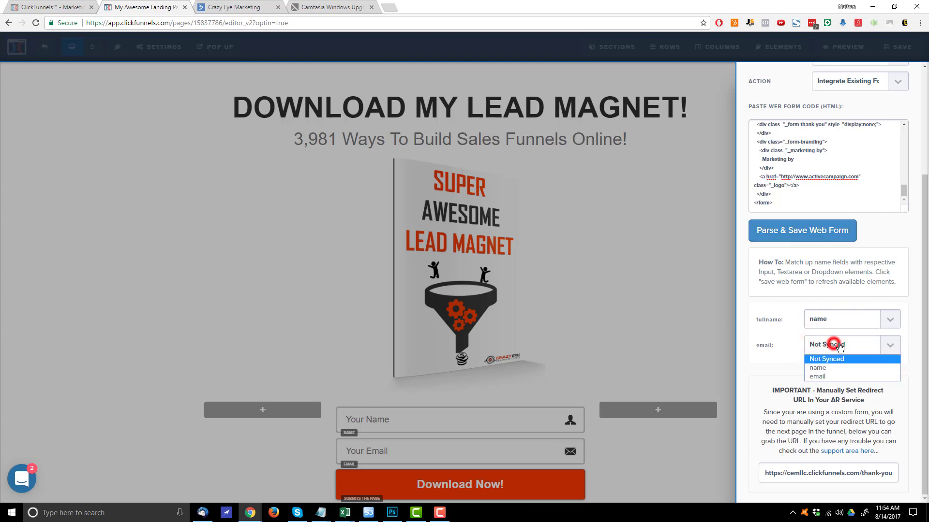
left_click(817, 376)
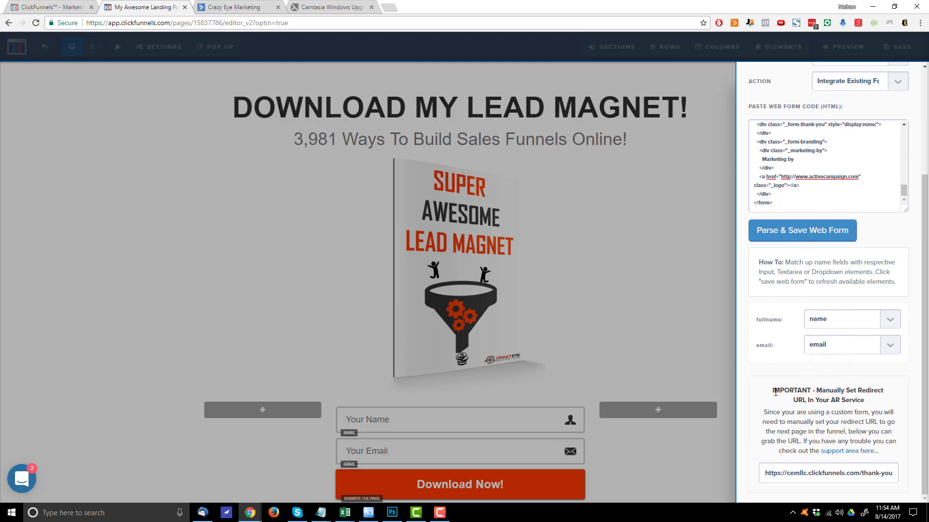
double_click(791, 390)
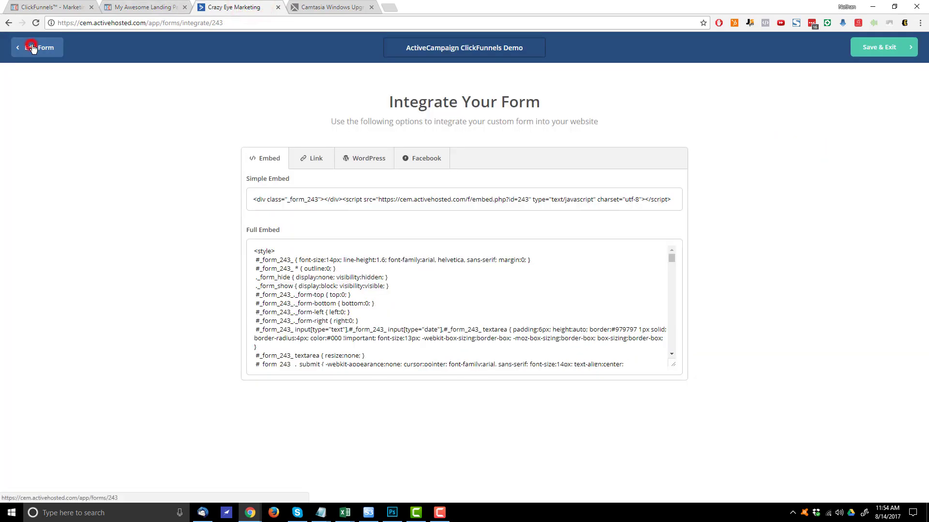
Step: Verify the form's Open URL still holds the thank-you address, then return to the ClickFunnels editor
left_click(34, 47)
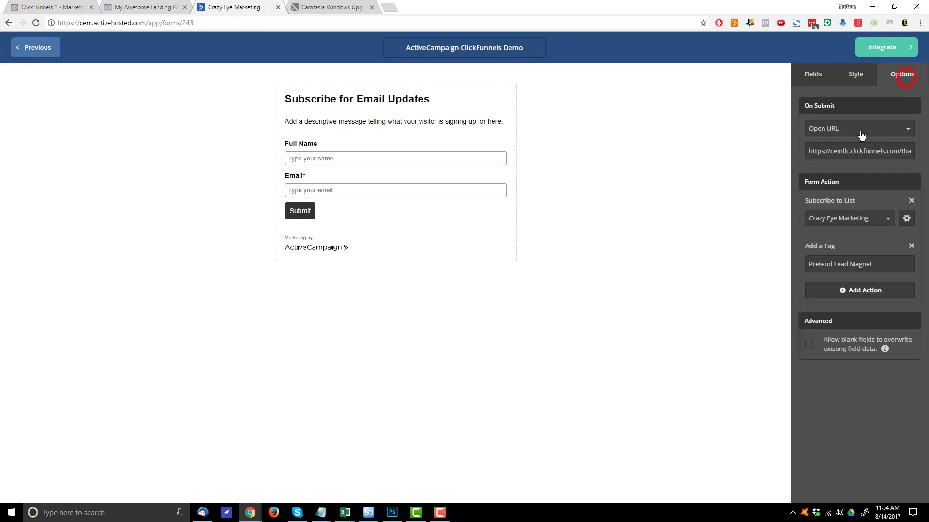
triple_click(860, 150)
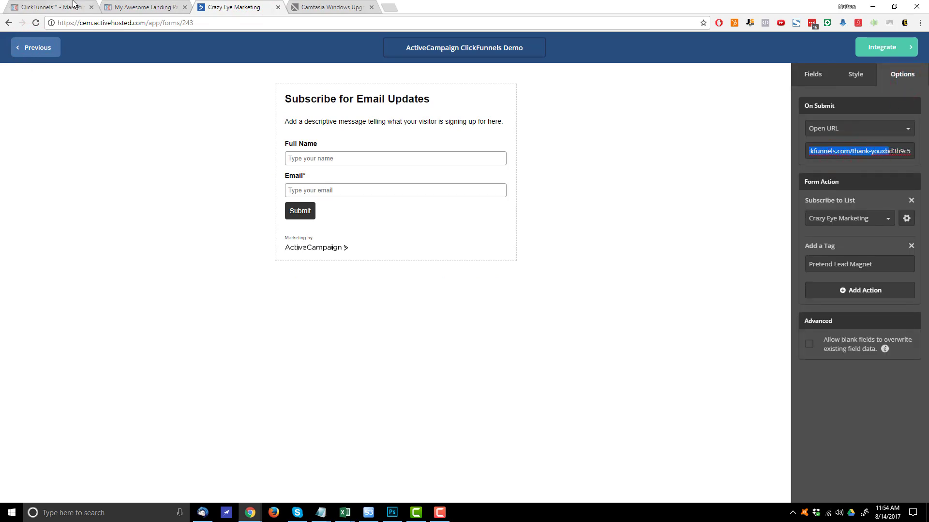
left_click(143, 6)
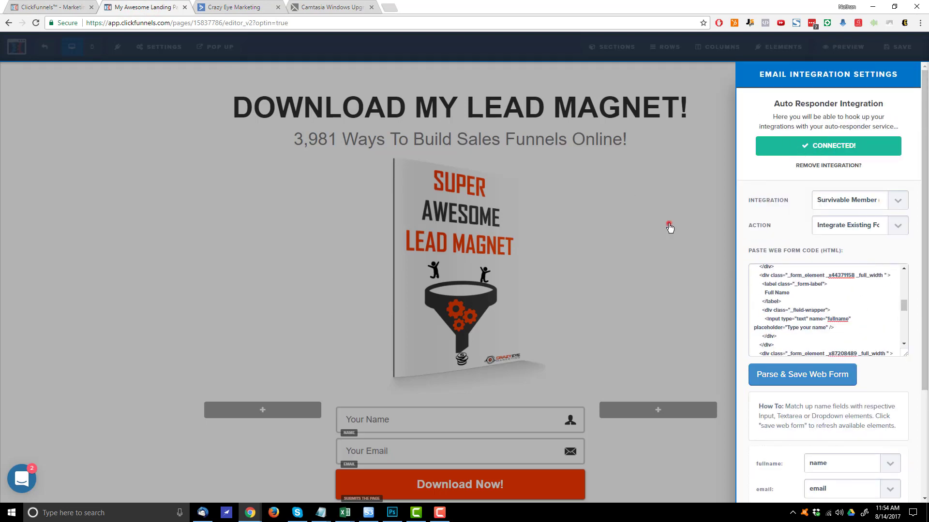
Step: Close the integration panel, save the opt-in page and launch its live preview
left_click(897, 46)
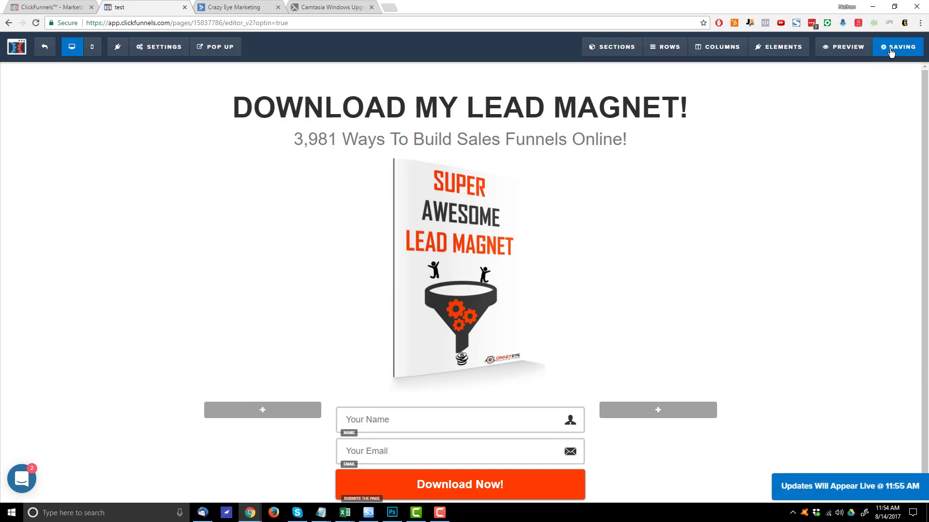
left_click(842, 47)
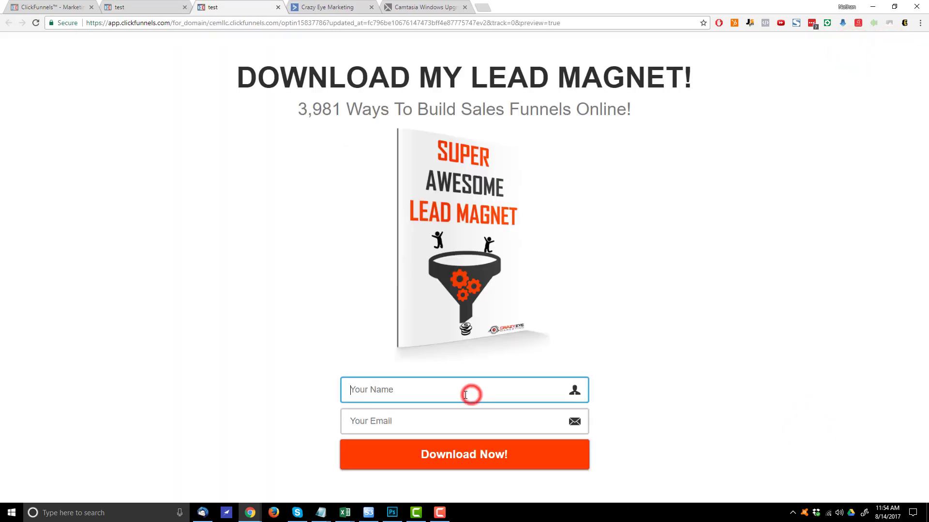
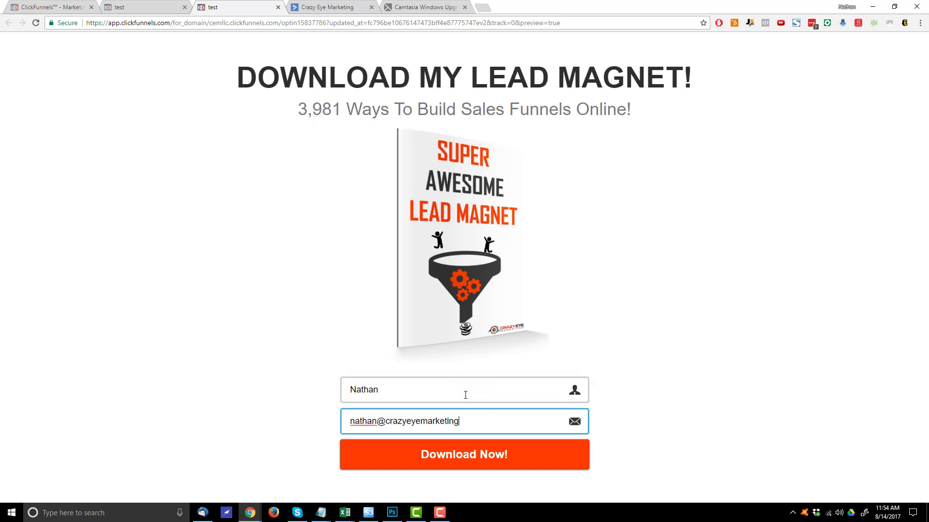
Step: Submit 'nathan' with a test email via Download Now!, reach the Thank You page, then return to ActiveCampaign
left_click(464, 454)
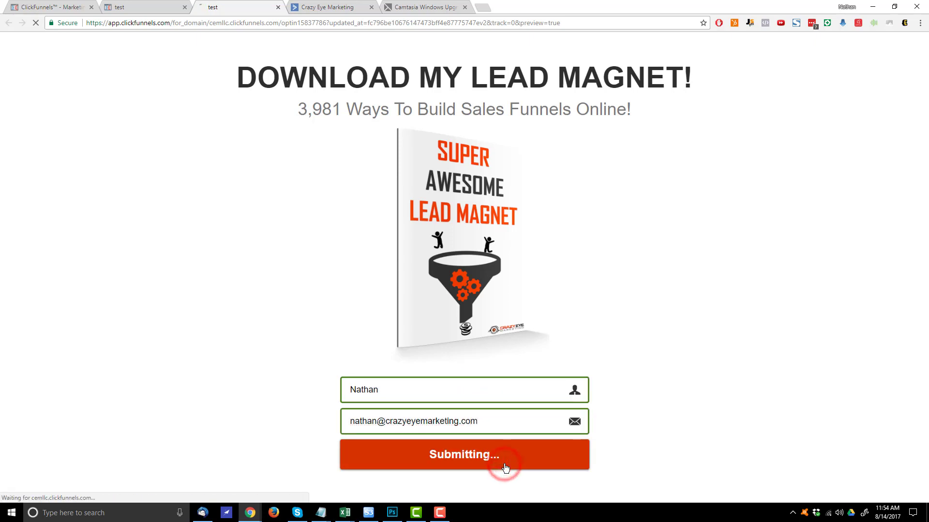
left_click(464, 454)
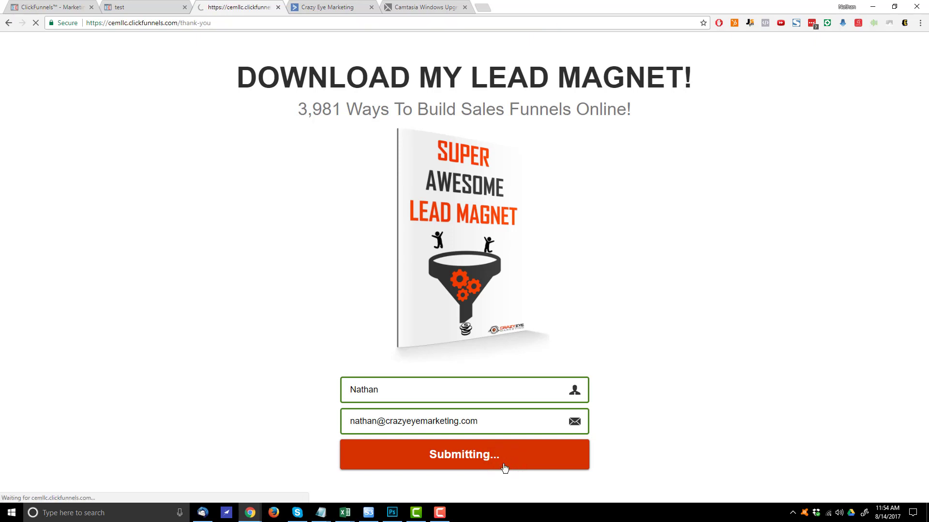
left_click(464, 454)
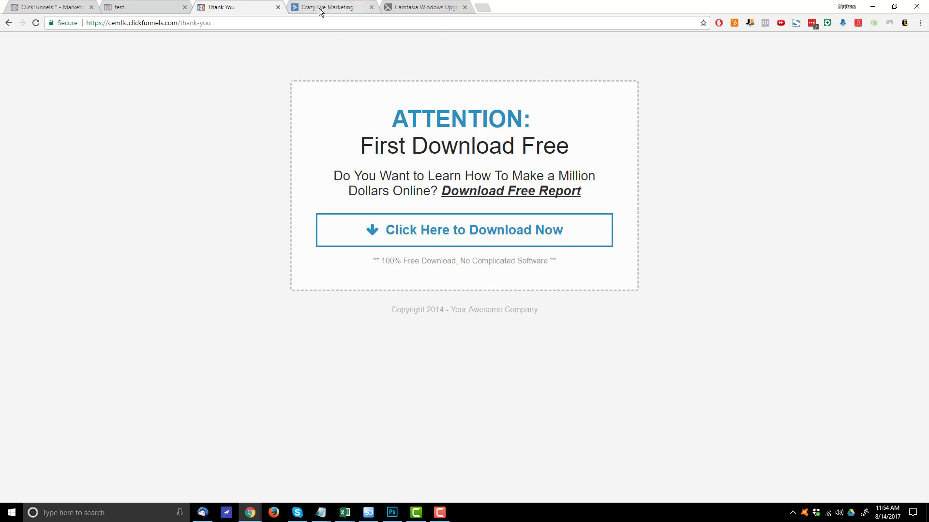
left_click(328, 7)
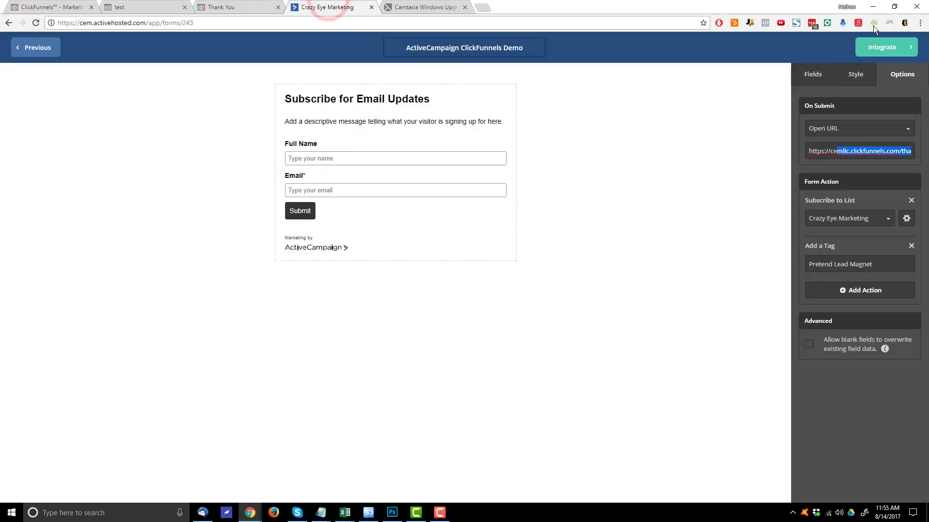
Step: Exit the form via Integrate and Save & Exit, then view the ClickFunnels Demo form's Entries count
left_click(881, 47)
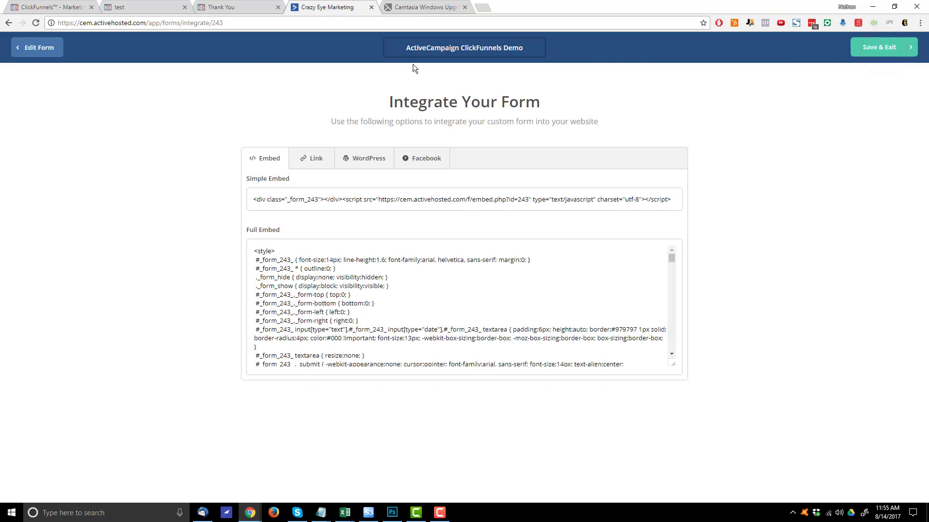
left_click(36, 47)
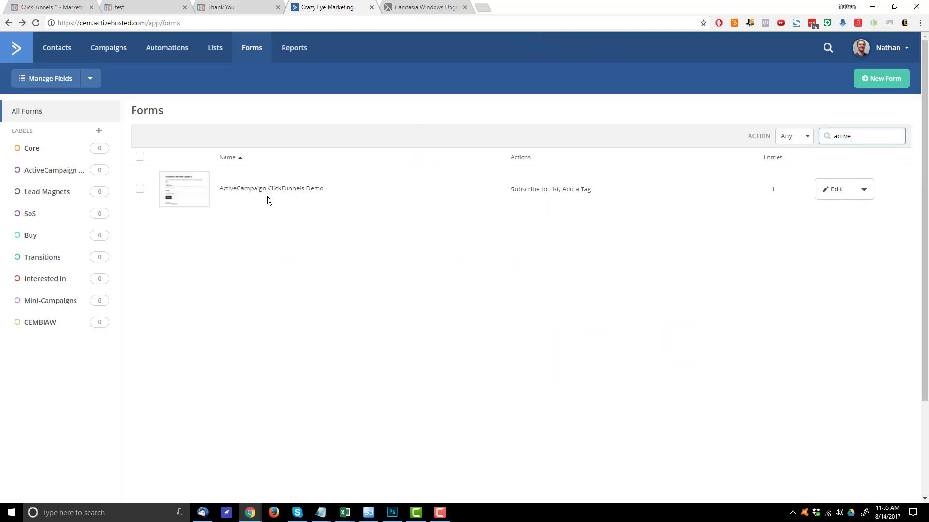
mouse_move(532, 216)
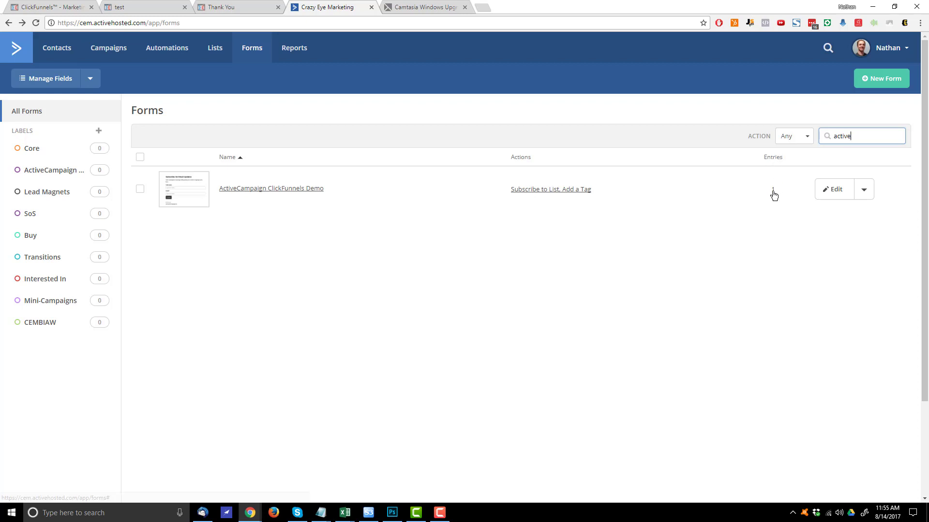
left_click(773, 190)
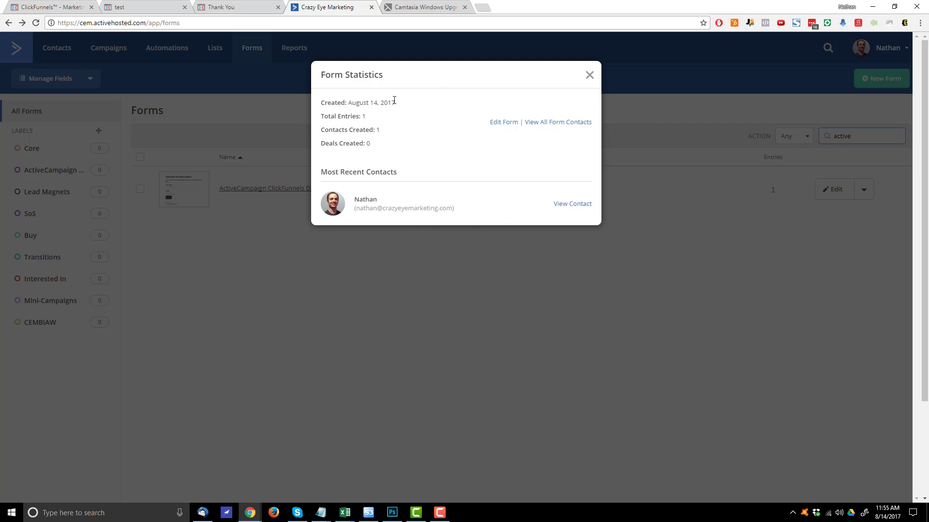
mouse_move(395, 103)
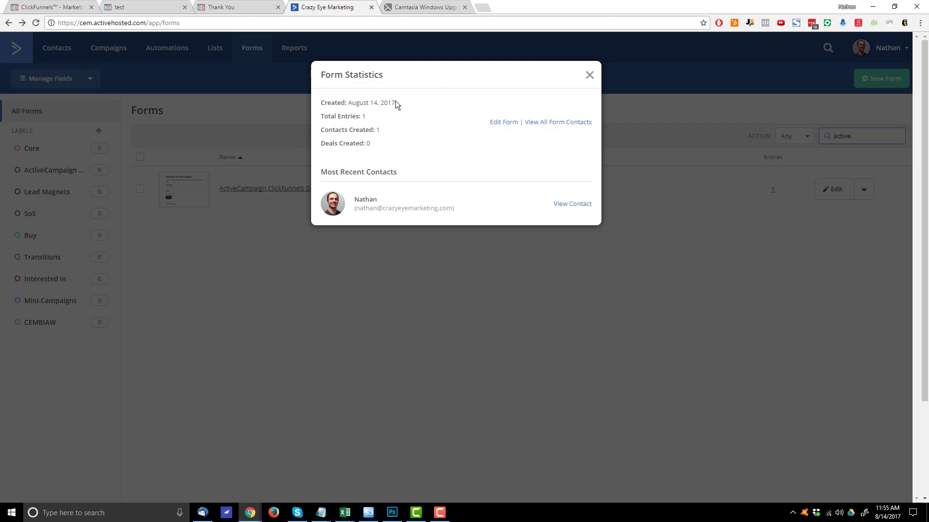